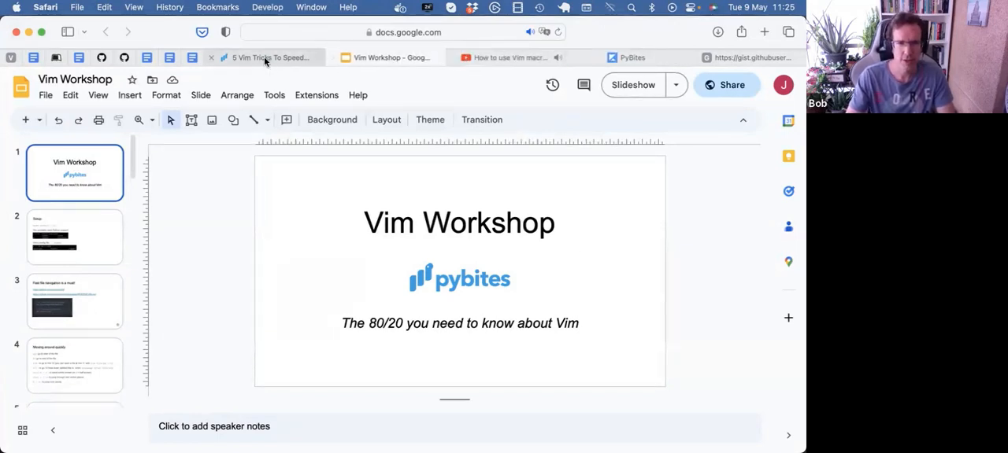
Skim the 5 Vim Tricks article, then return to the Vim Workshop slides
click(269, 56)
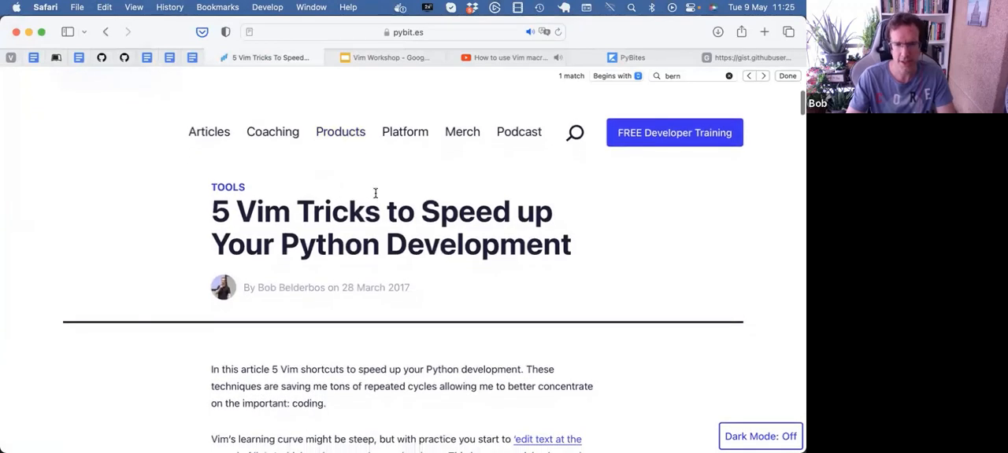
scroll(down, 3)
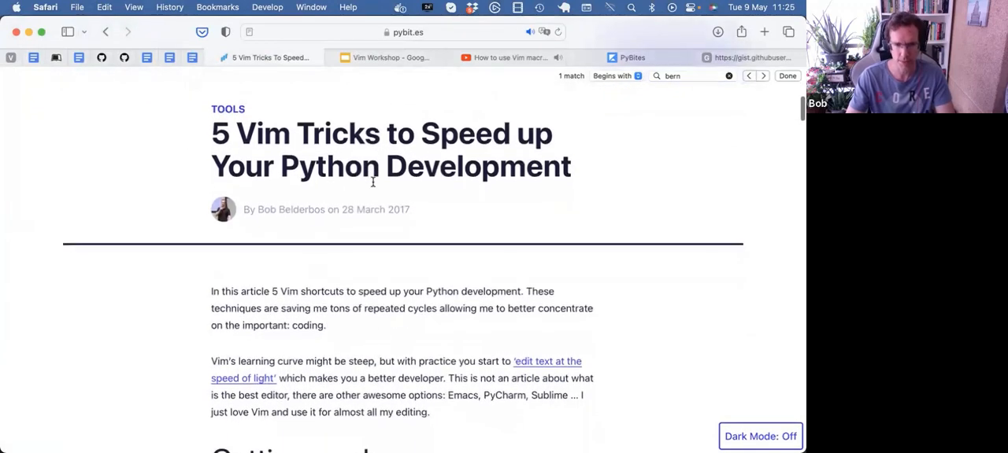
scroll(down, 3)
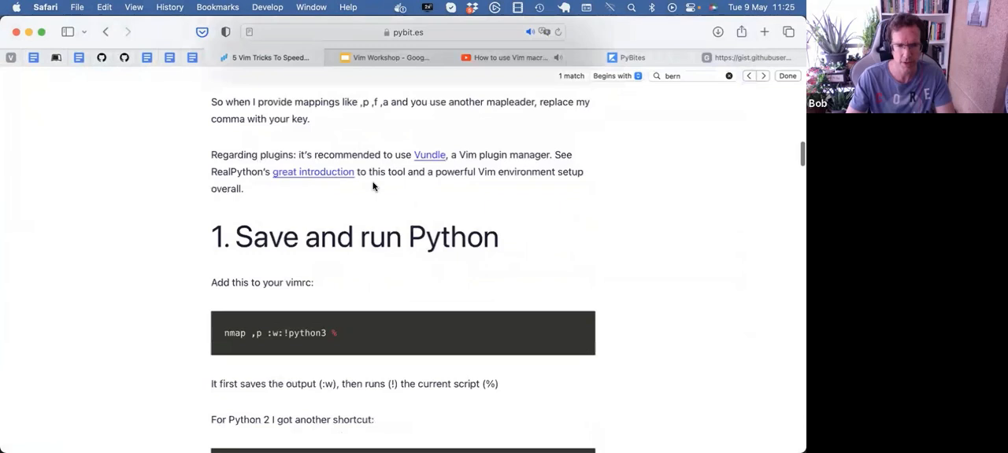
click(384, 57)
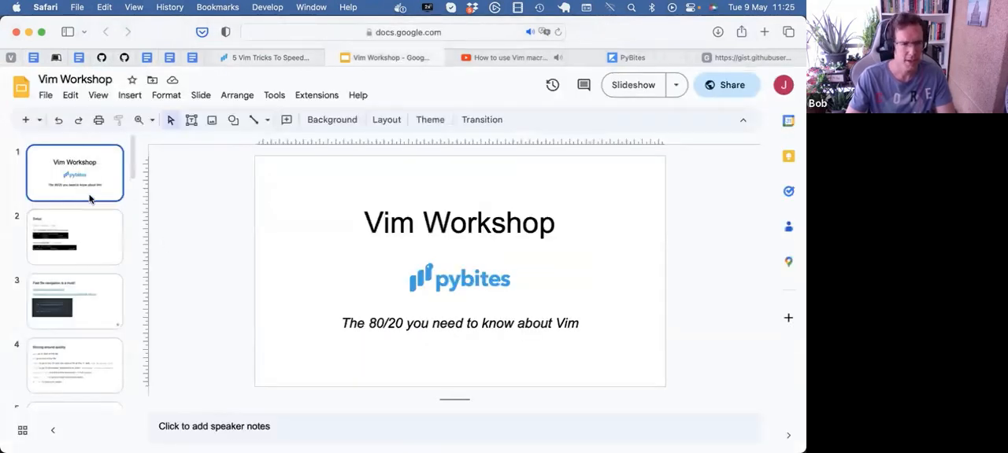
mouse_move(70, 94)
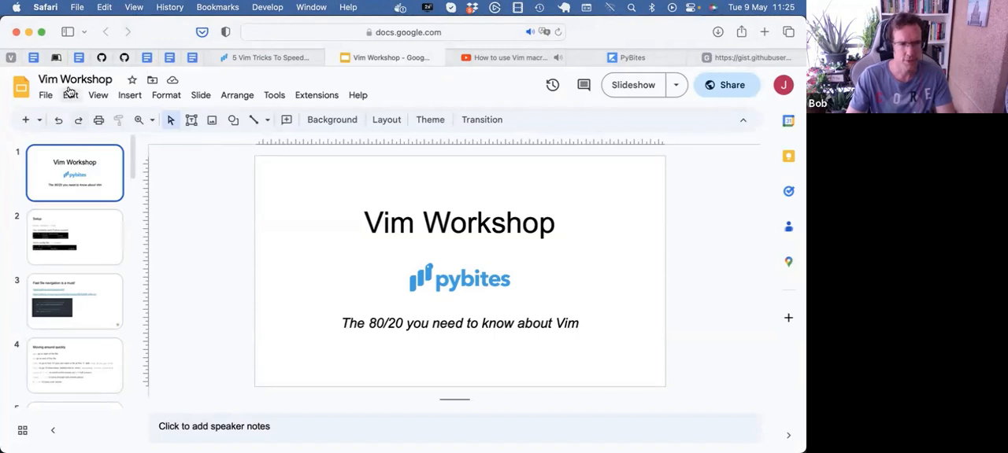
mouse_move(331, 119)
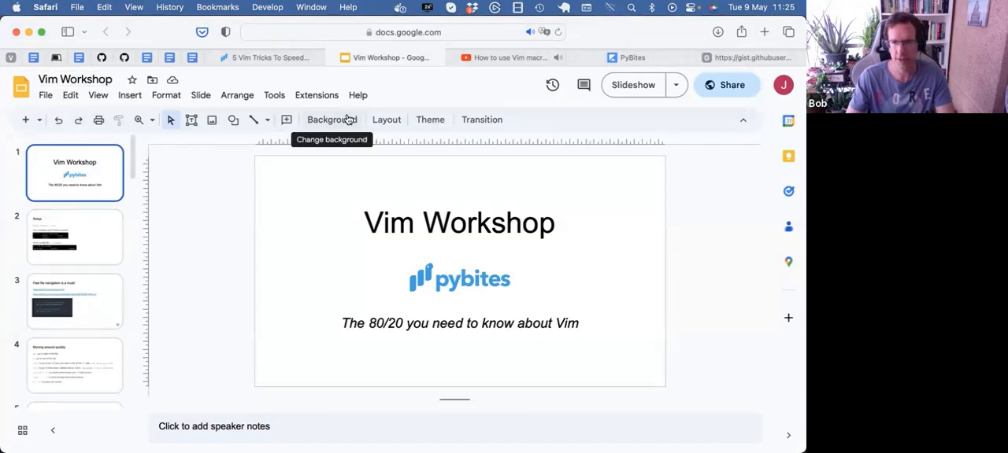
mouse_move(147, 221)
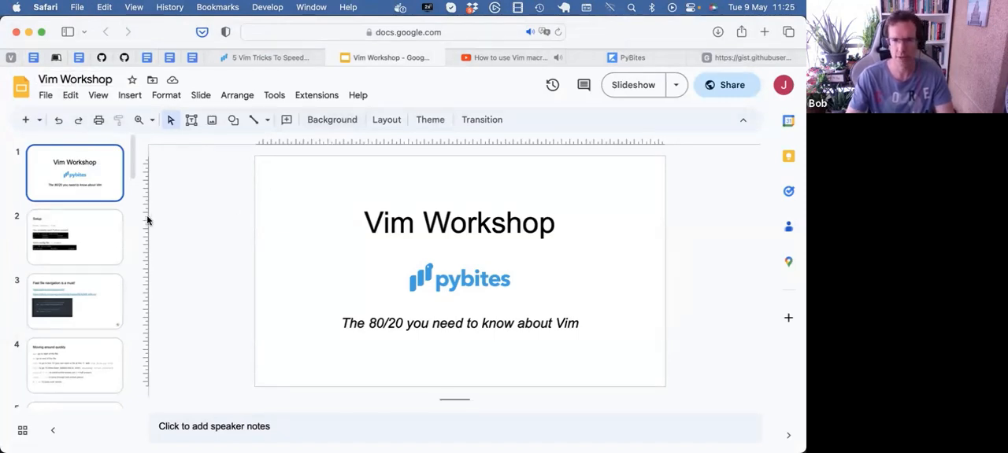
mouse_move(161, 258)
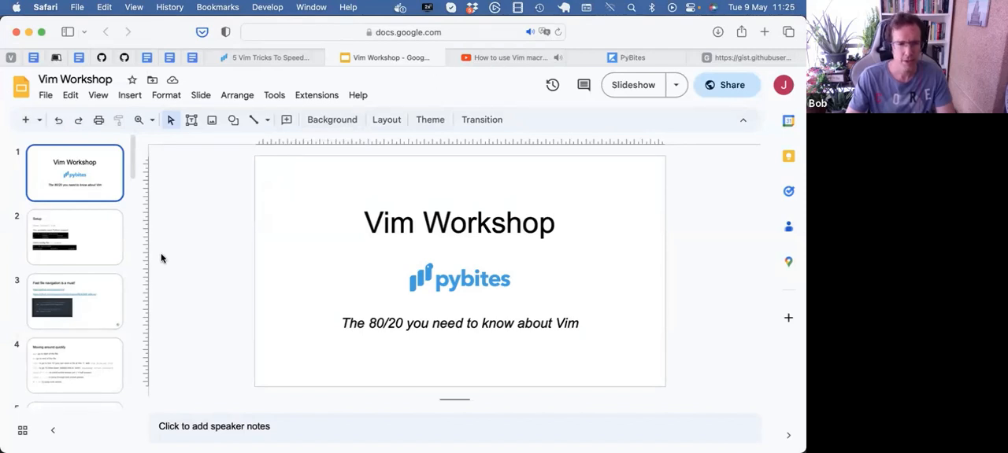
mouse_move(568, 63)
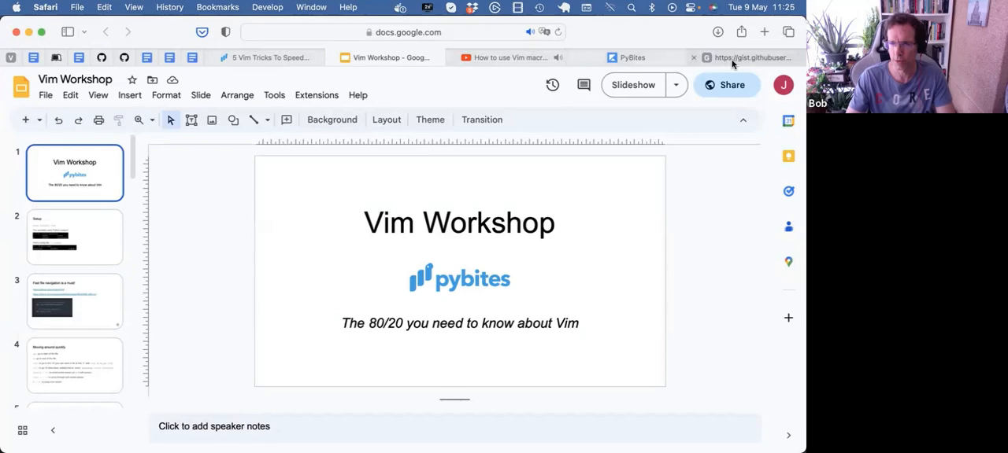
Bring up the vimrc gist and scroll through its settings
click(748, 58)
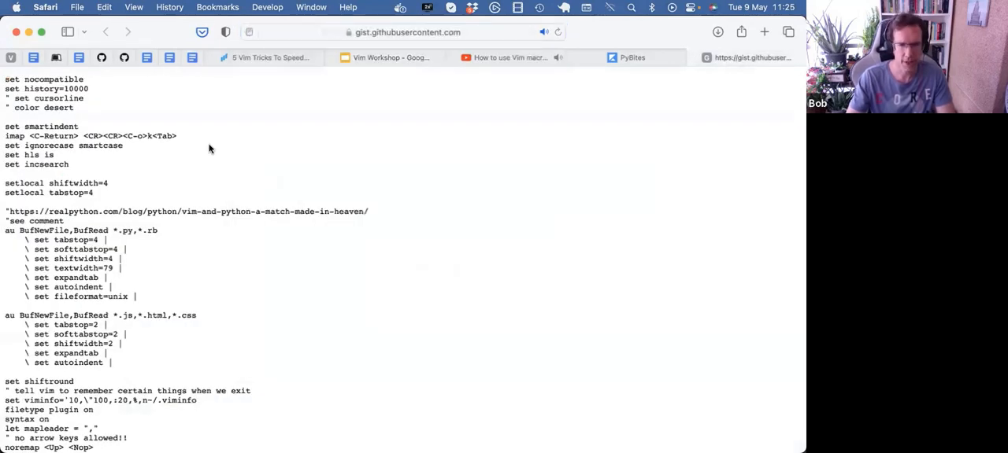
scroll(down, 3)
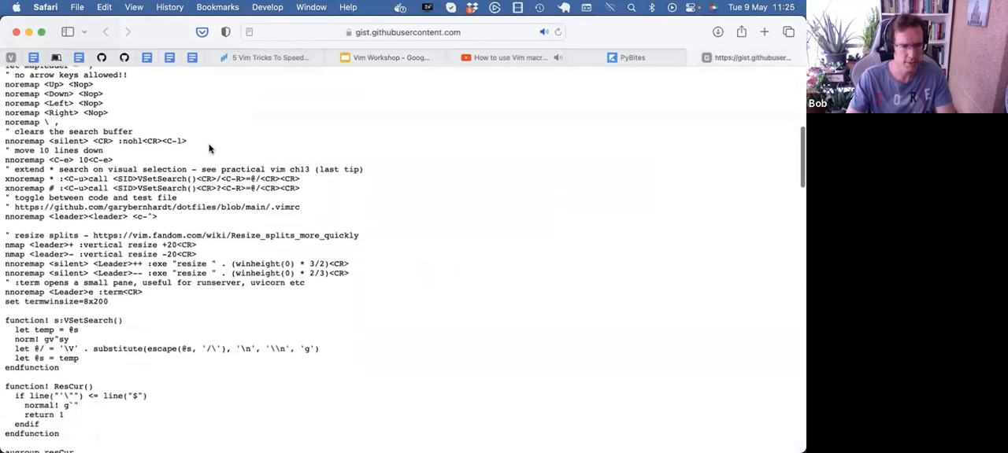
scroll(down, 3)
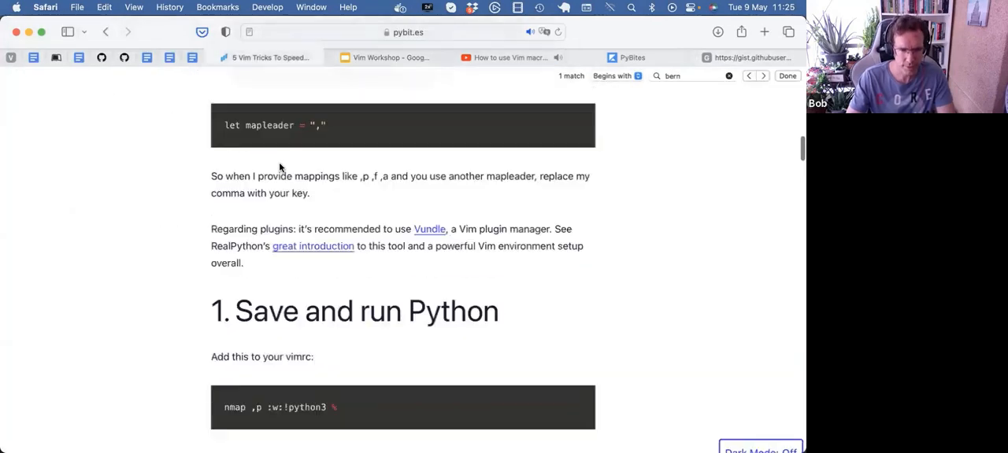
Scroll up to the Getting ready section and highlight the Leader key definition
scroll(up, 3)
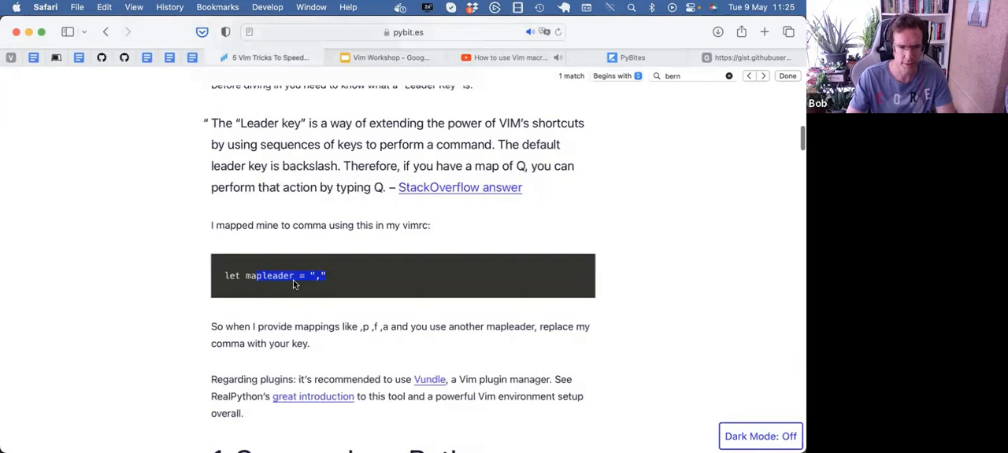
scroll(up, 3)
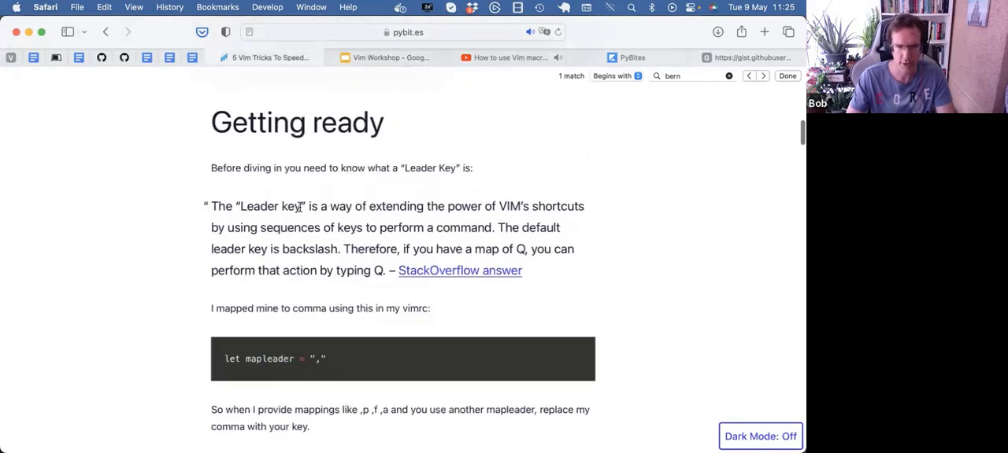
drag(302, 206, 314, 248)
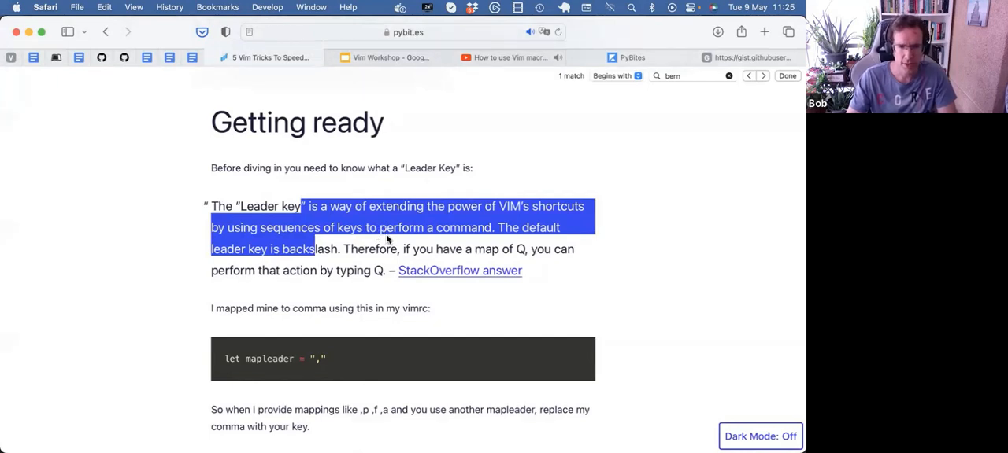
mouse_move(419, 240)
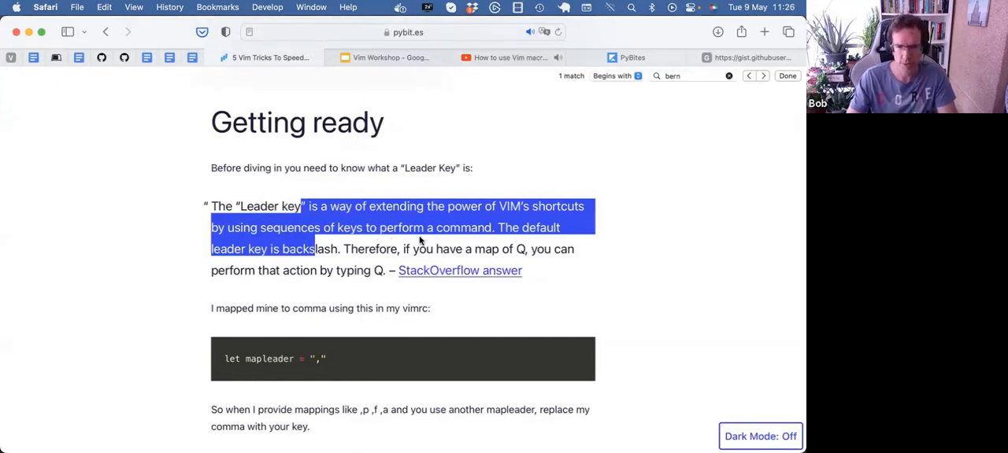
scroll(down, 3)
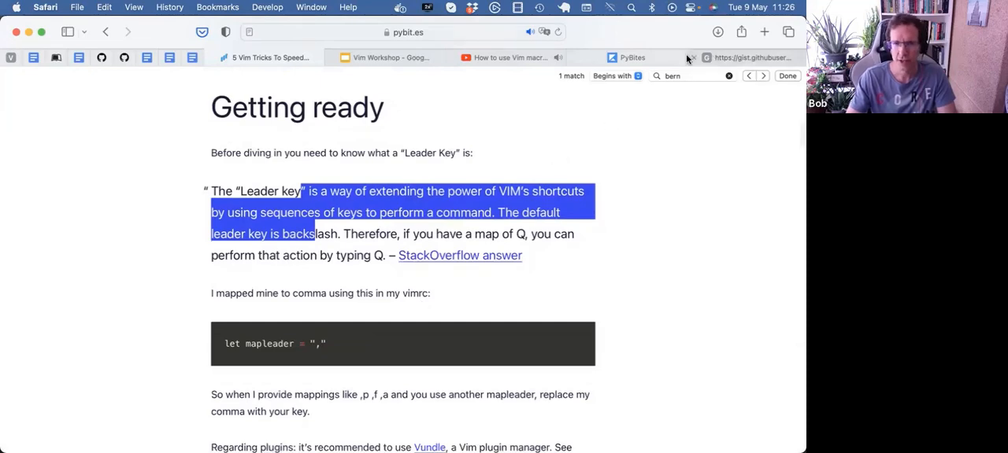
Search the vimrc gist for '<leader>' and highlight part of the leader mappings
click(760, 57)
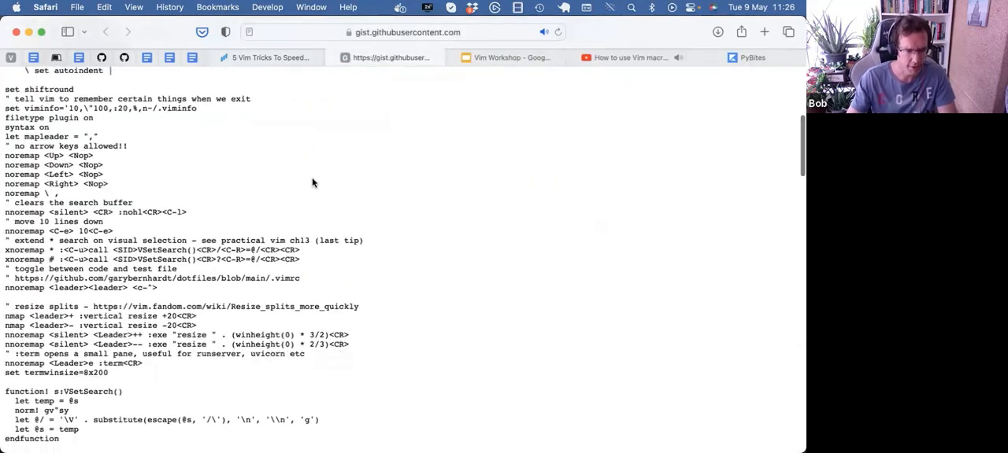
key(cmd+f)
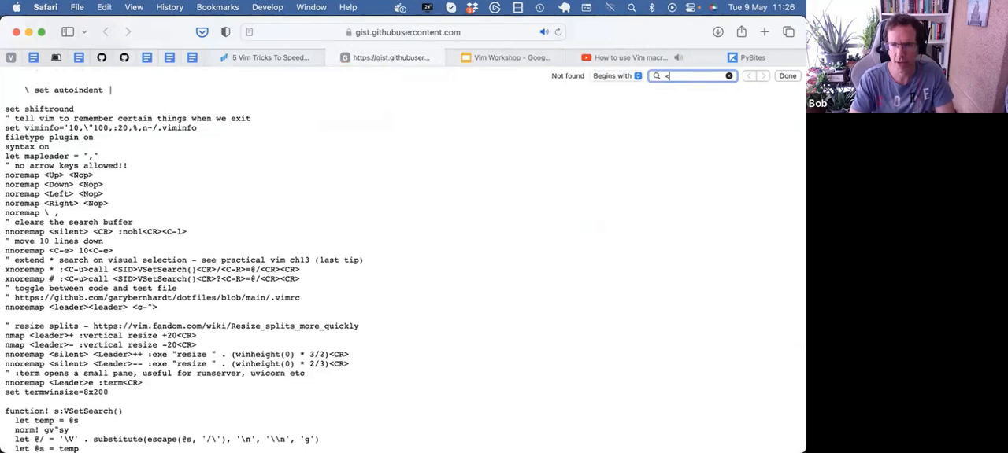
text(<leader>p)
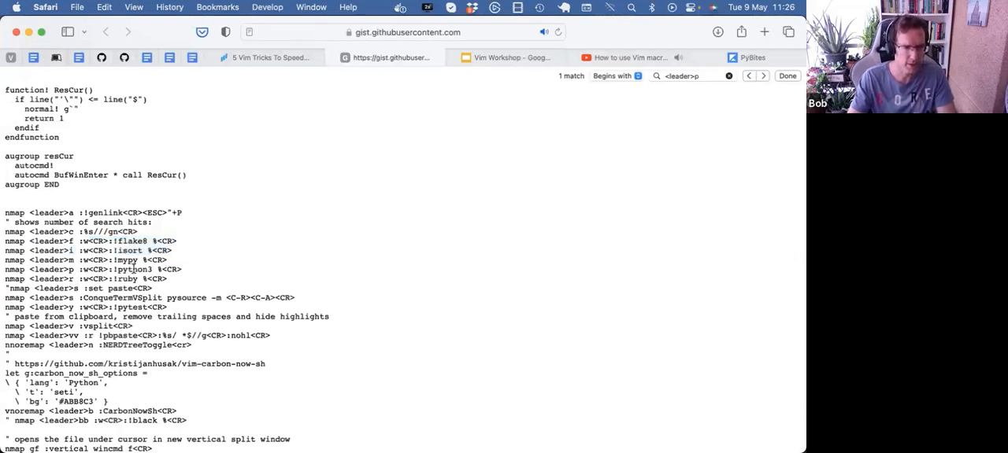
double_click(118, 269)
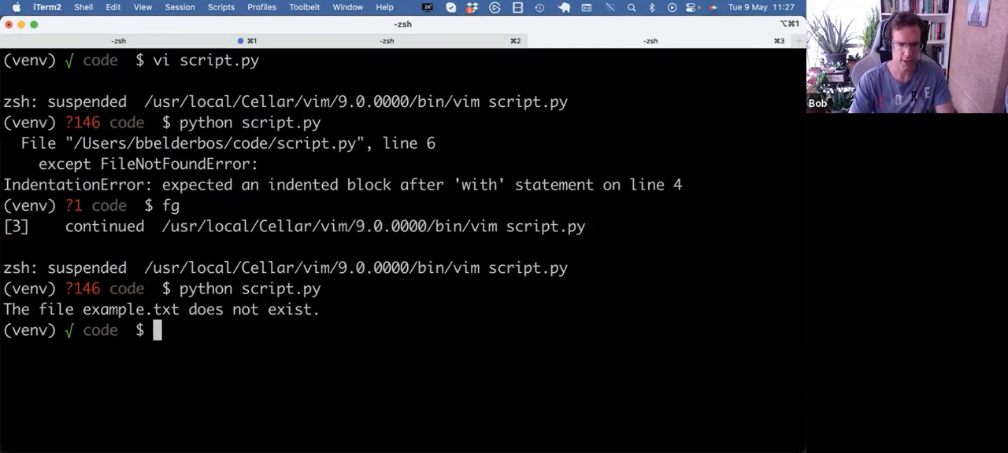
Resume Vim with fg and dismiss flake8's W391 trailing blank line report
text(fg)
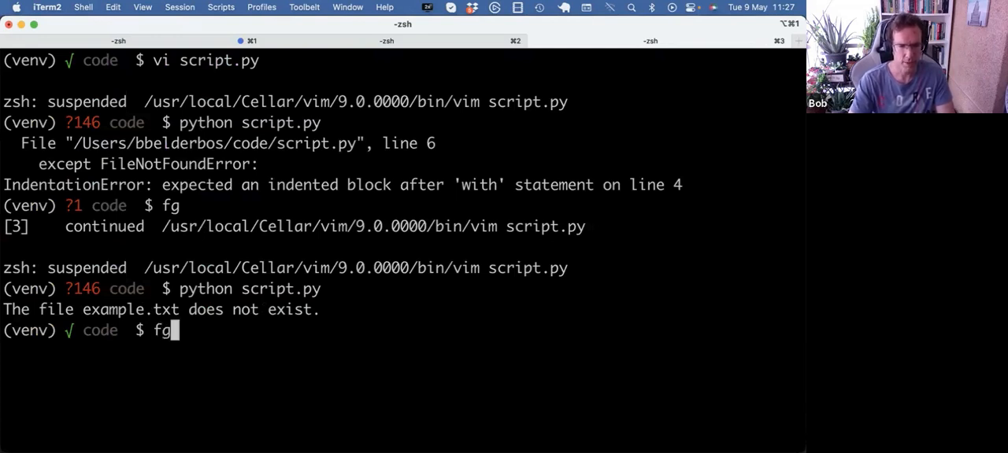
key(Return)
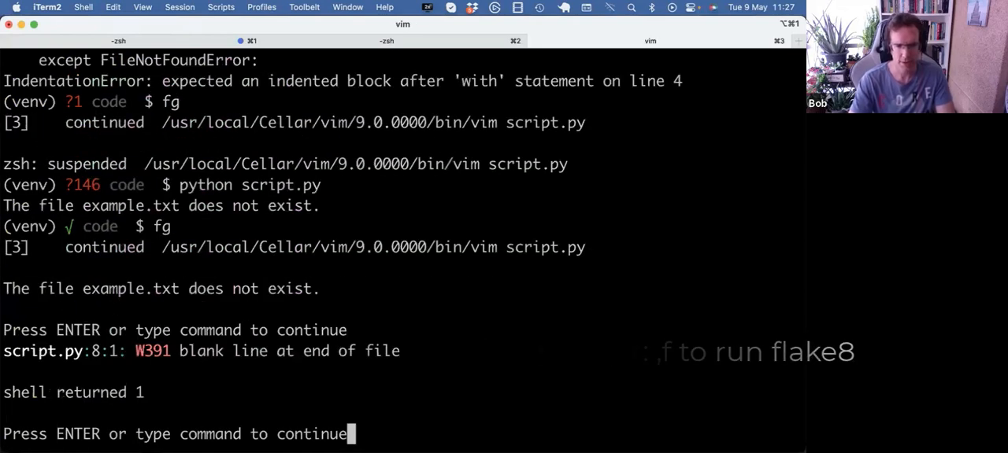
key(Return)
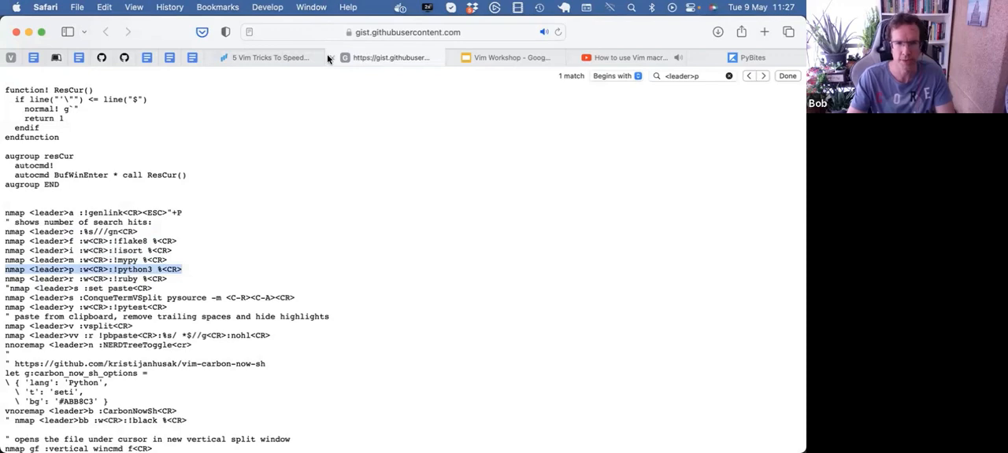
Scroll past the gist's Vundle plugin block and search the page for 'fzf'
click(504, 57)
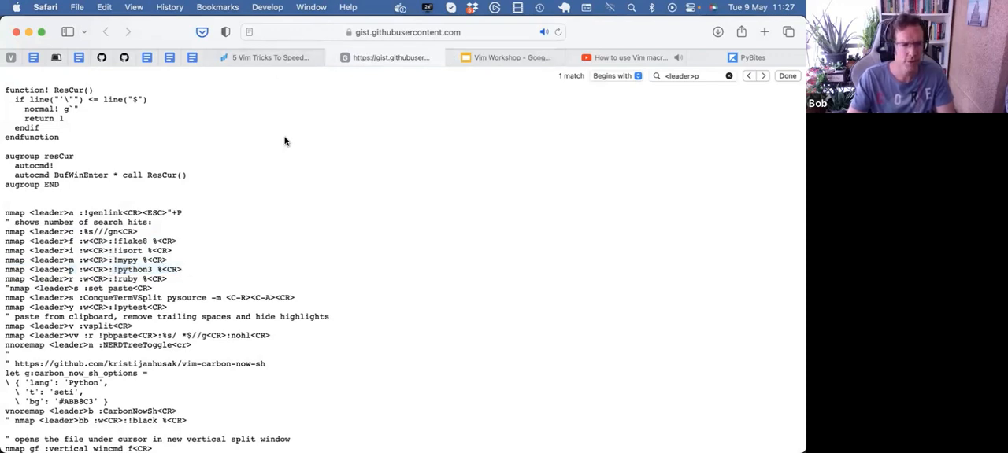
scroll(down, 3)
text(vundle)
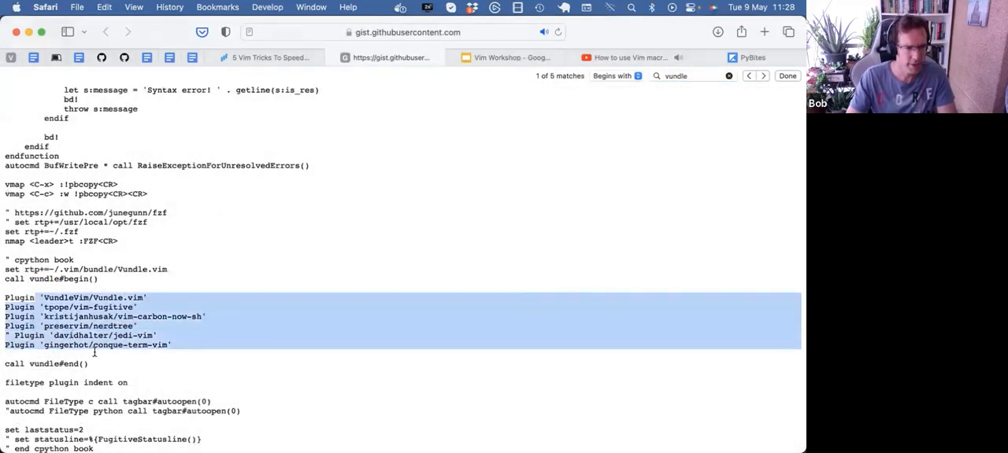
scroll(down, 3)
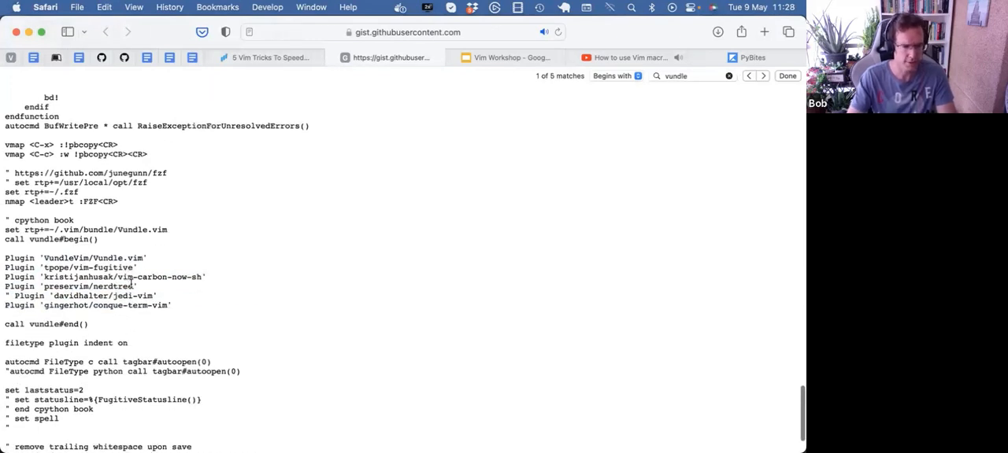
scroll(down, 3)
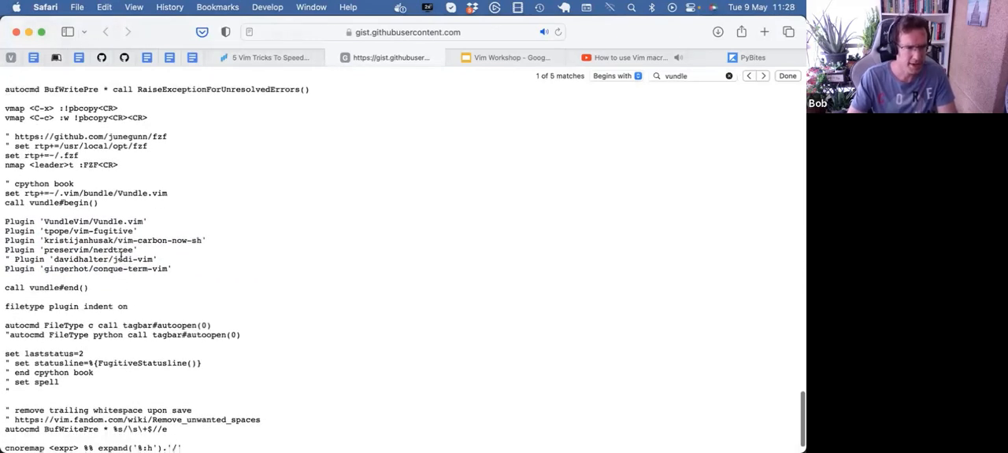
text(fzf)
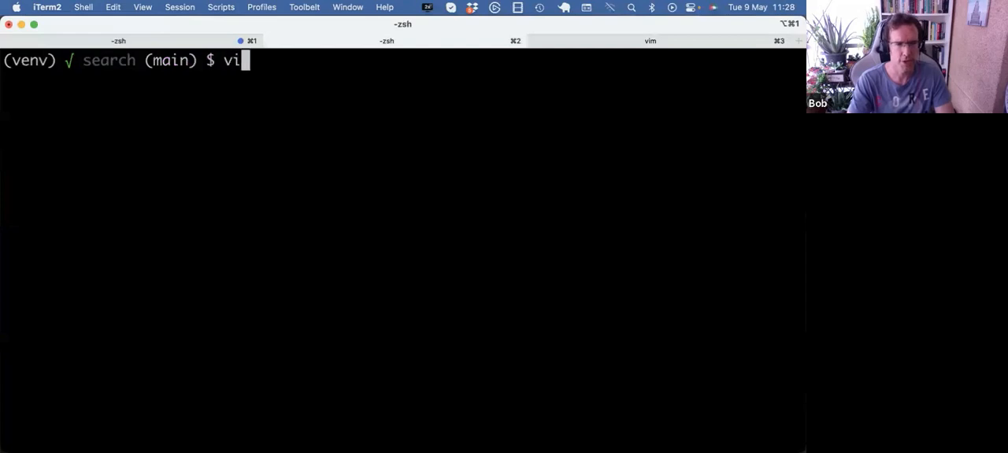
List the search project's files in iTerm2, showing 5 directories and 30 files
text(ls)
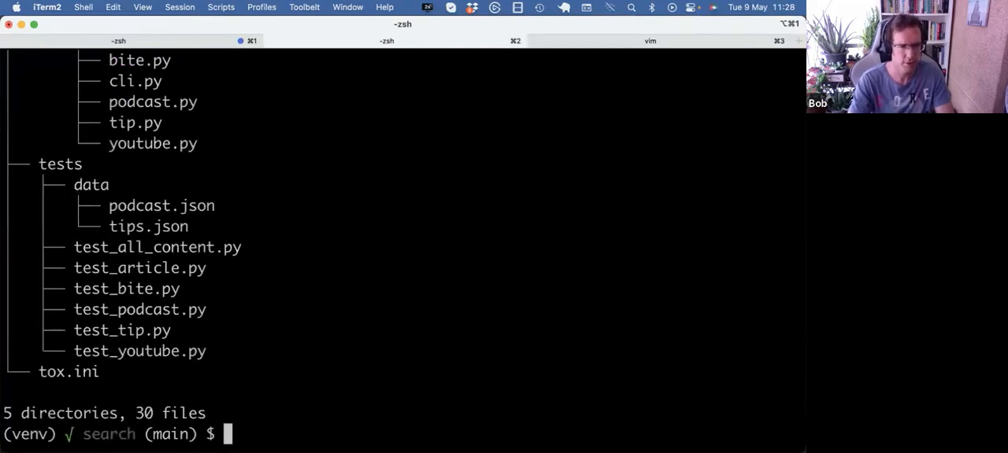
key(Enter)
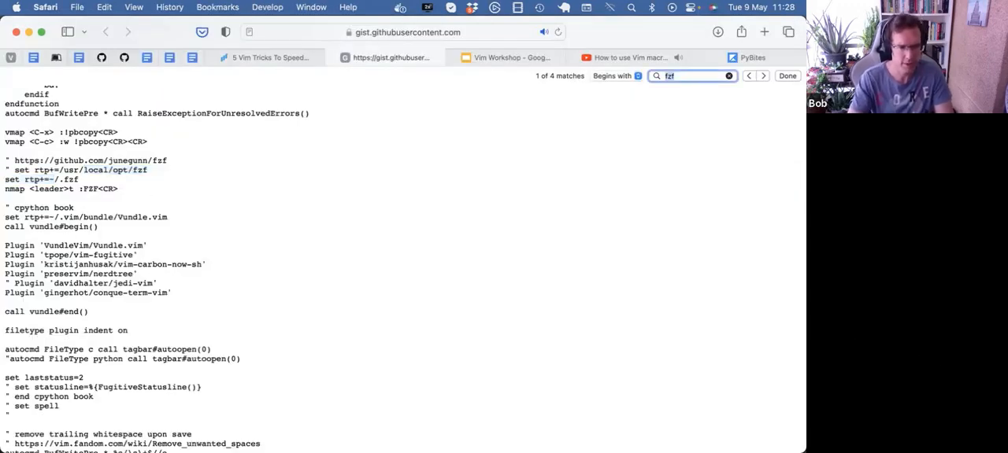
Find the '<leader>t' FZF mapping in the gist and select its line
text(<leader>t)
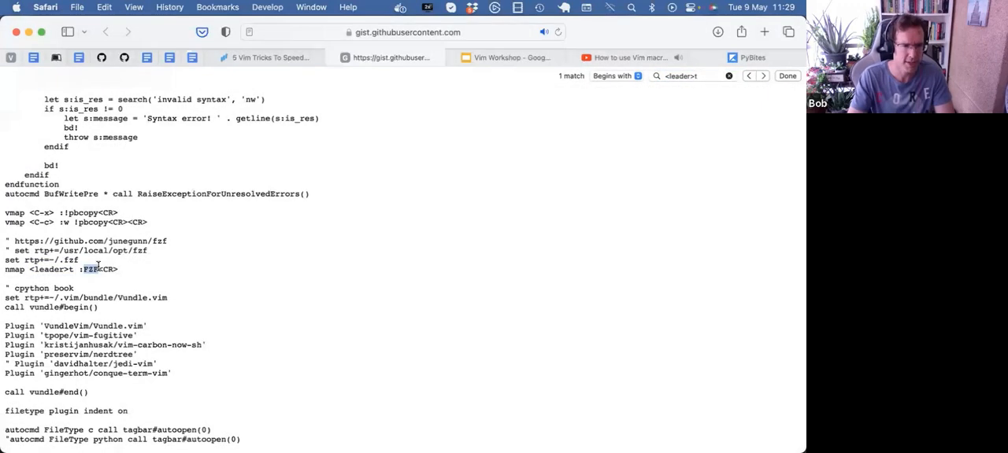
triple_click(93, 269)
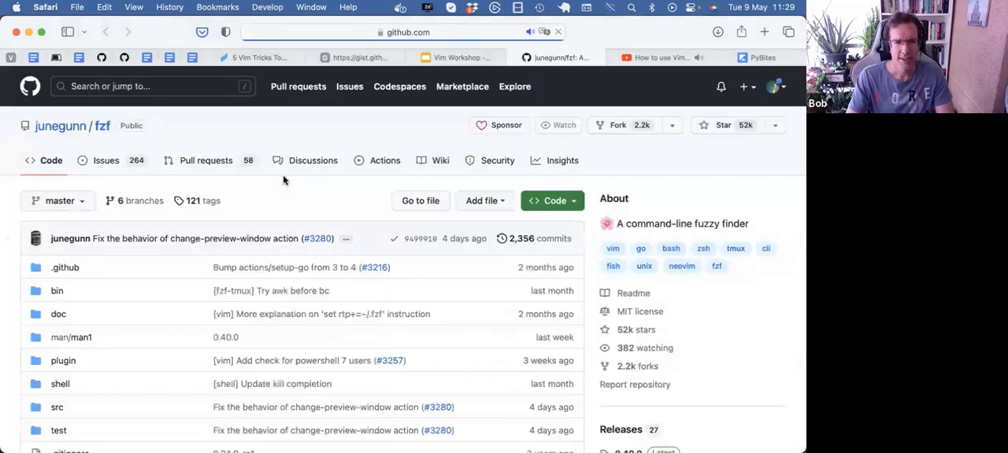
Scroll through the junegunn/fzf README, then switch to the terminal window
scroll(down, 3)
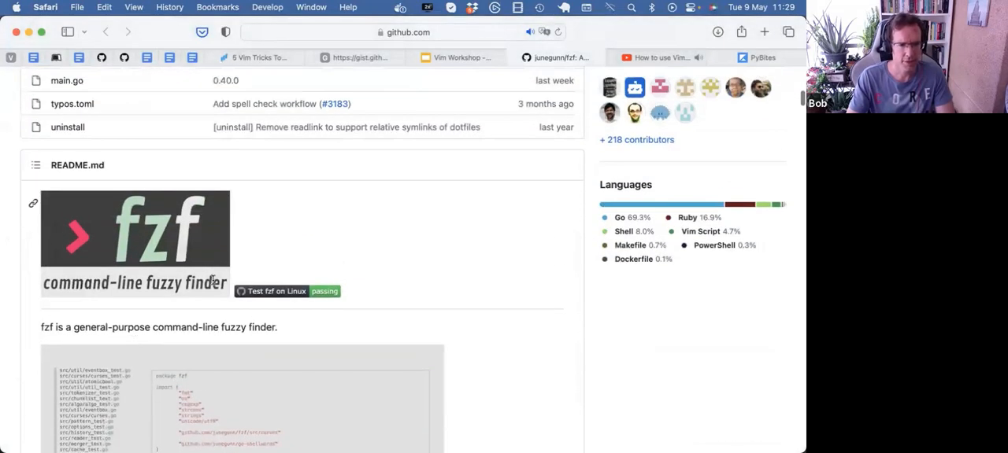
scroll(down, 3)
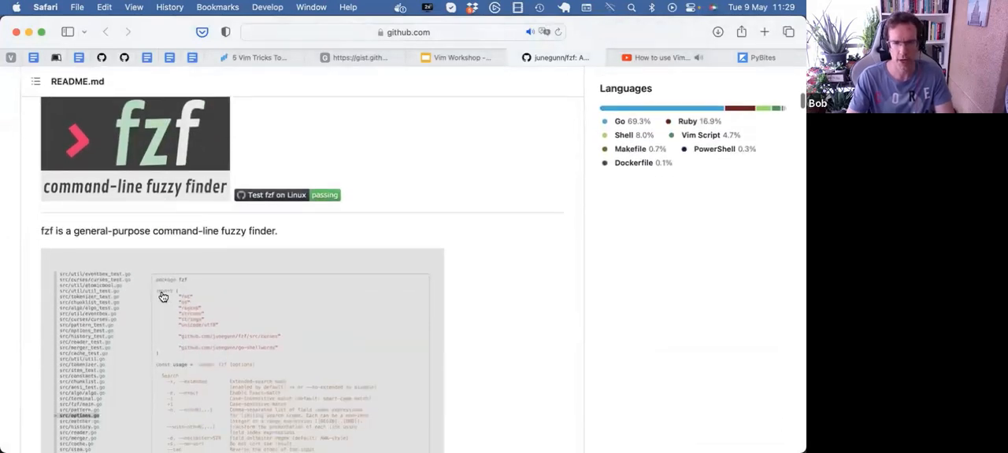
scroll(down, 3)
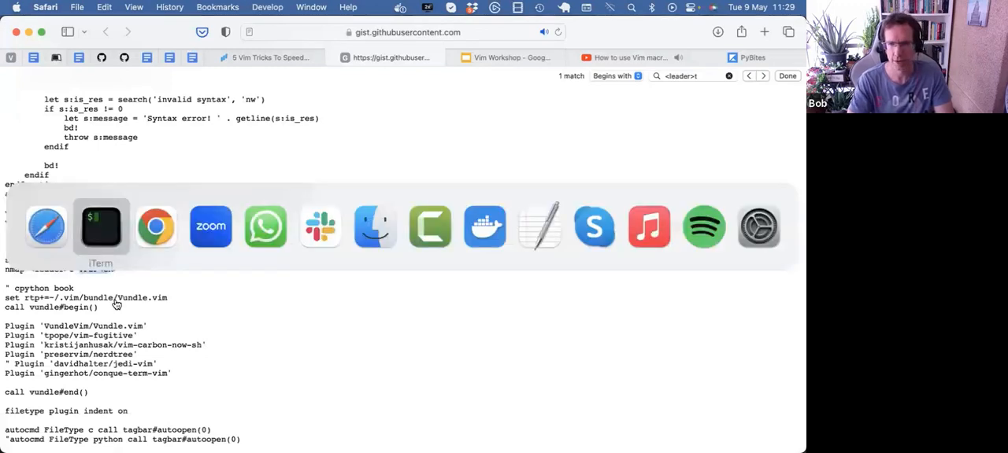
click(101, 227)
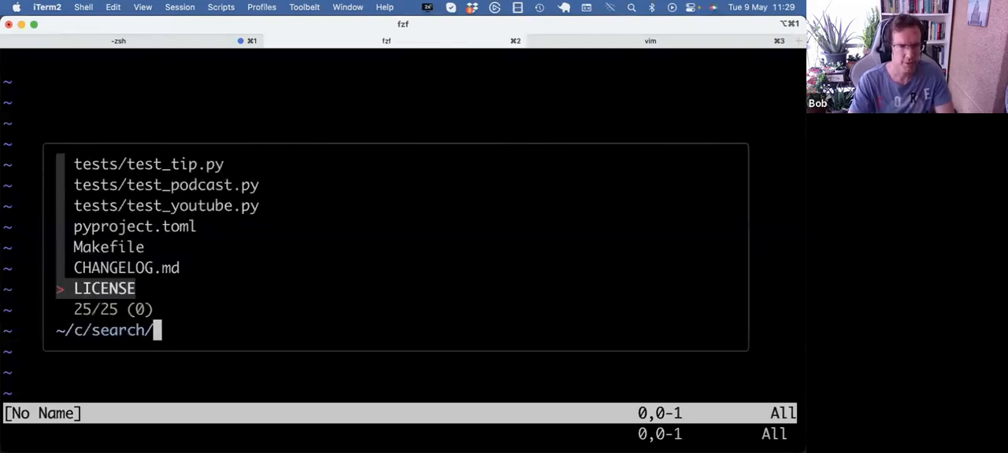
Fuzzy-find and open tests/test_podcast.py, then tests/test_tip.py, with FZF
text(sr)
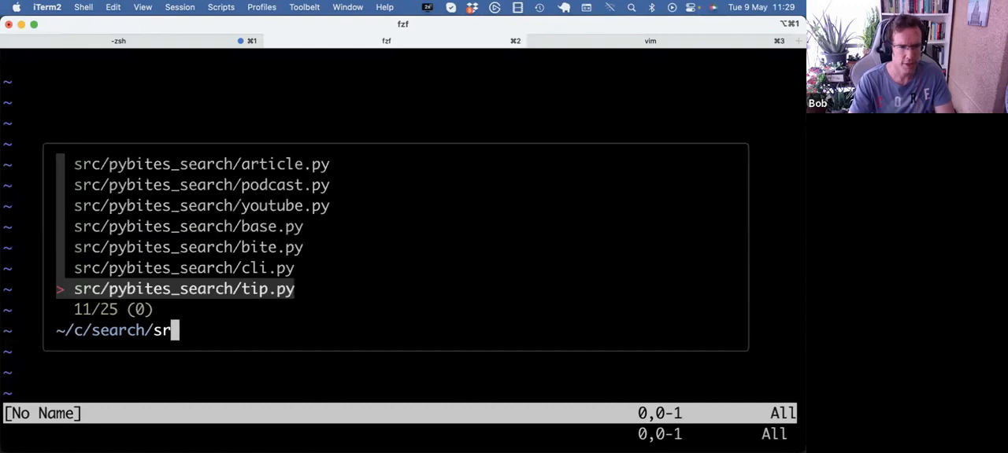
text(y)
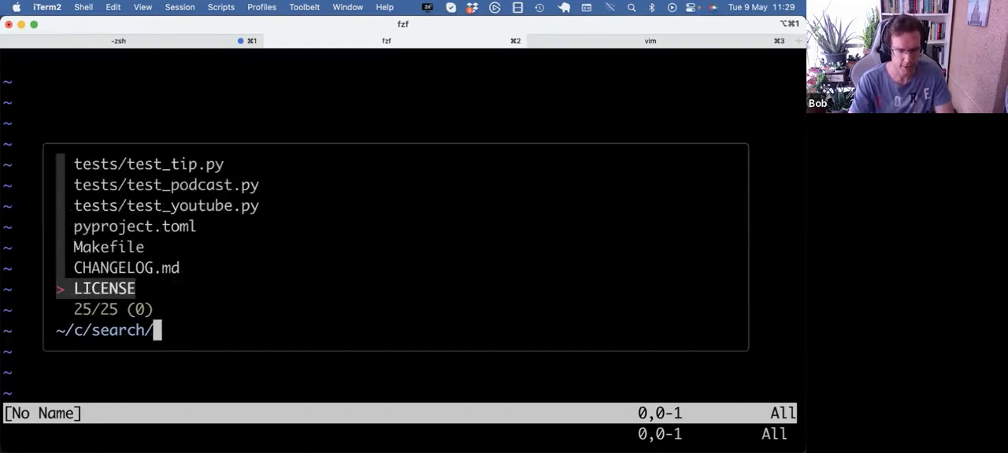
text(tes)
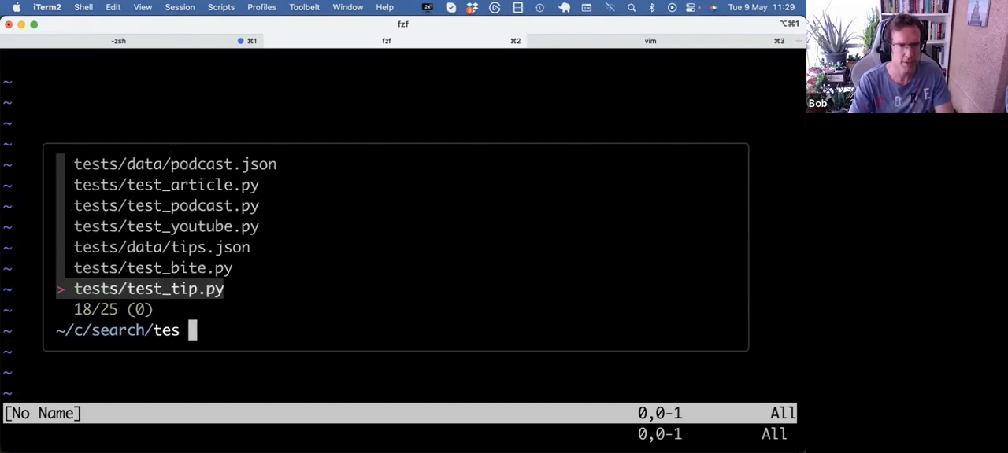
text(po)
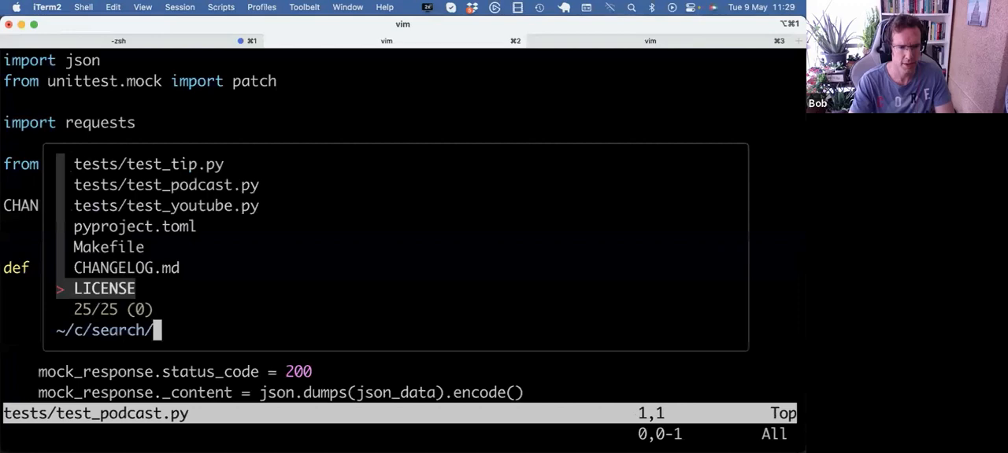
text(sr po)
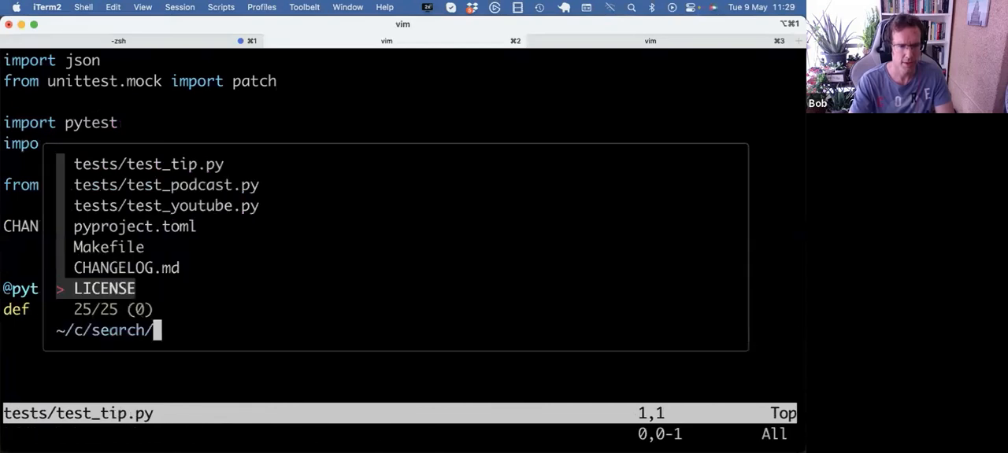
text(sr tip)
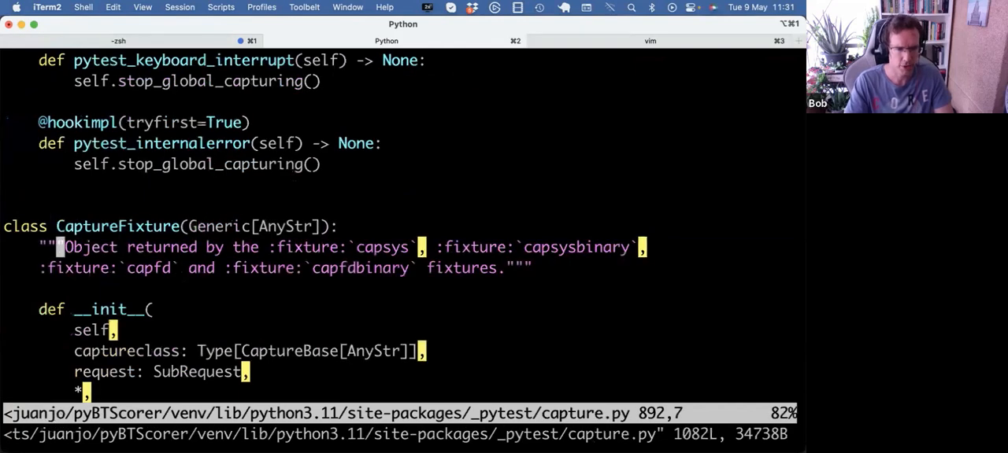
key(k)
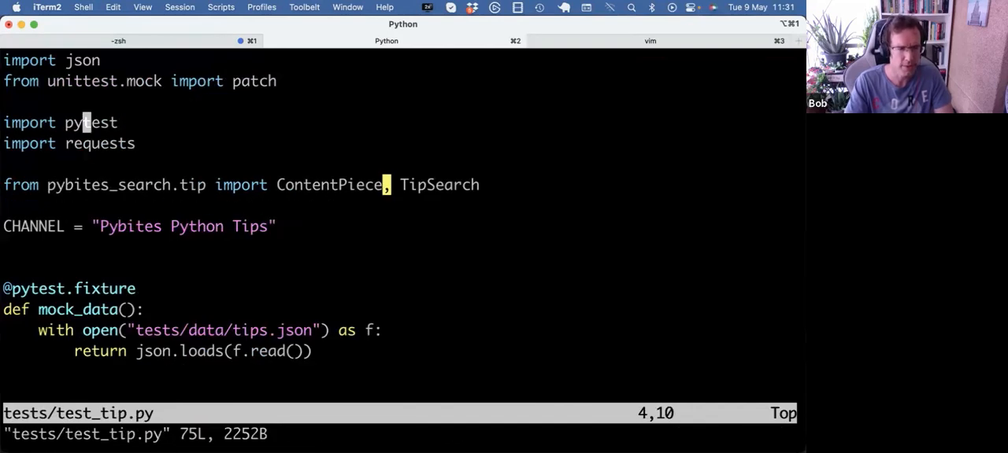
key(j)
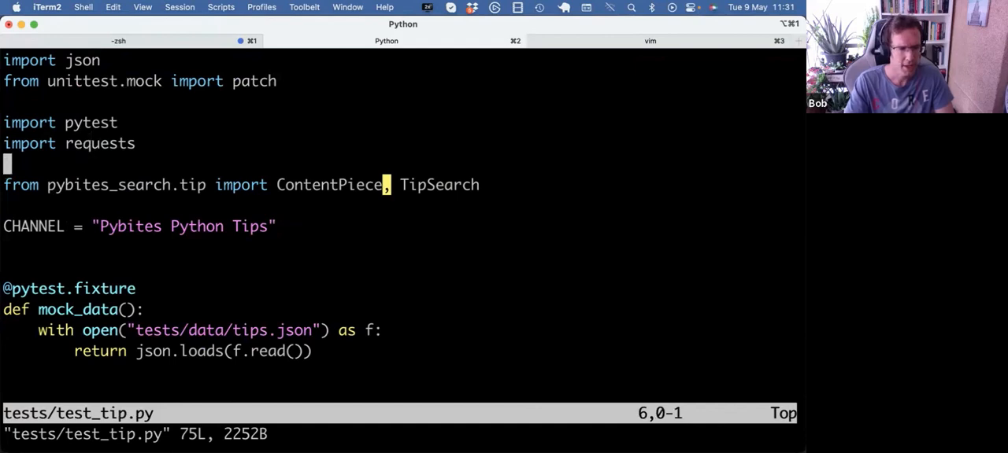
Try a ContentPiece line below the CHANNEL constant, then delete it with dd
key(i)
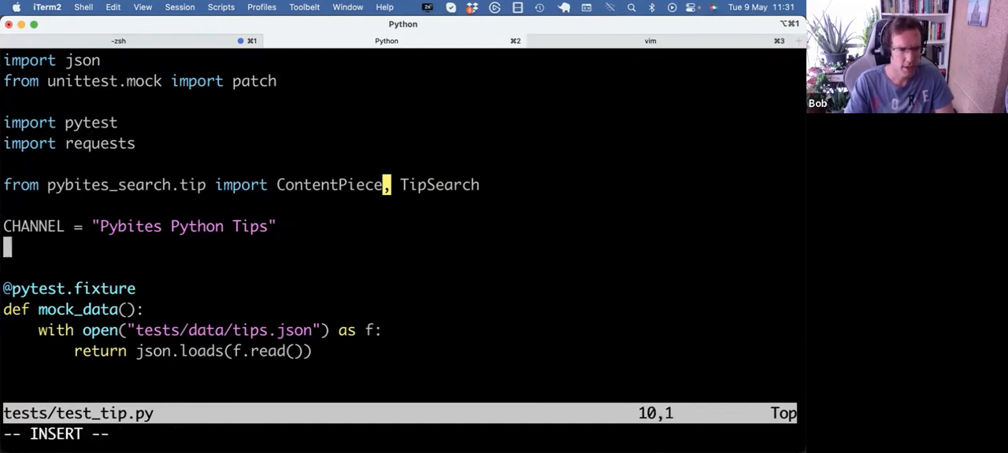
text(ContentPiece.)
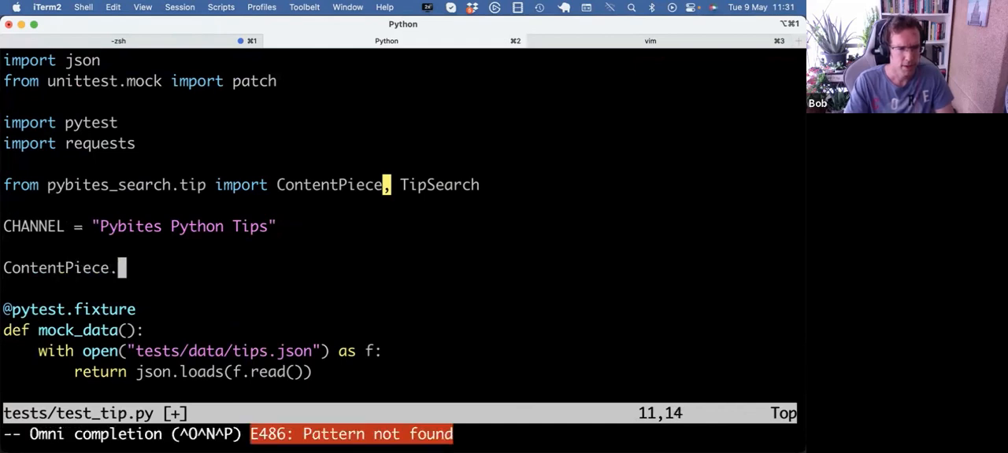
key(BackSpace)
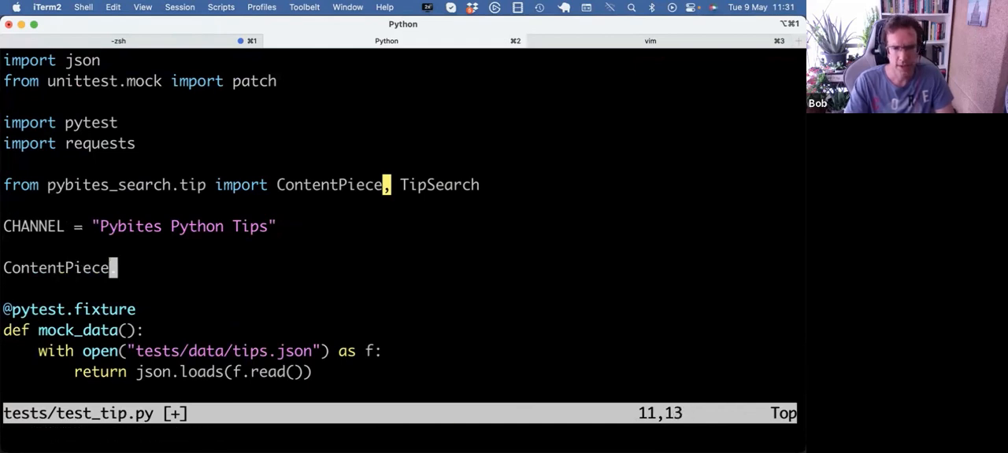
key(dd)
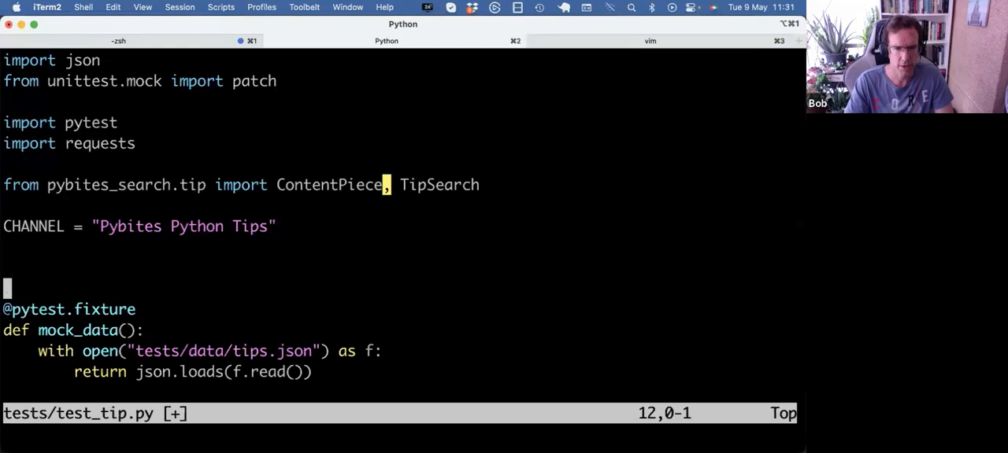
Write a TipSearch searcher line, try omni completion on 'searcher.', then clear it
text(TipSa)
text(ag)
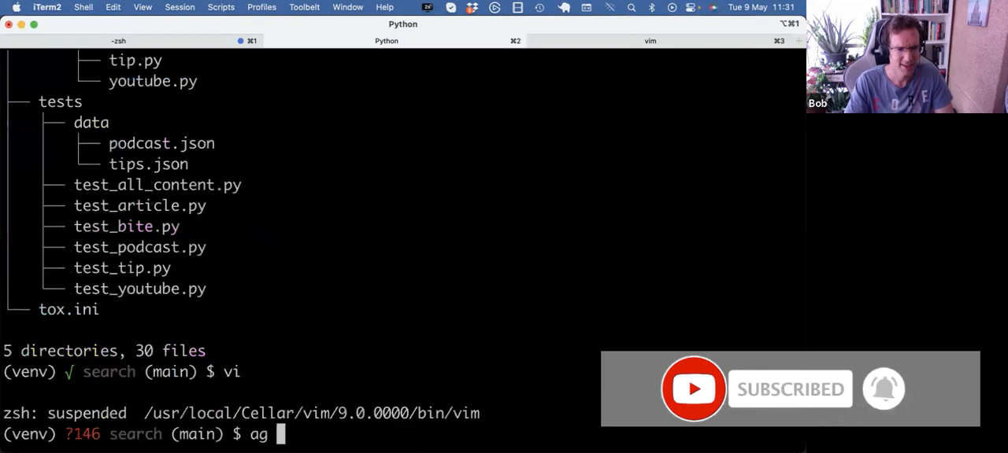
text(ti)
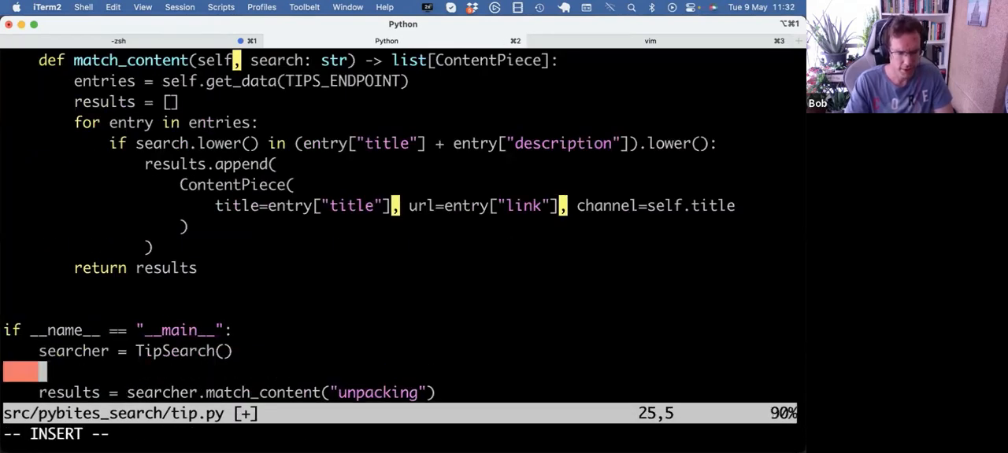
text(searcher)
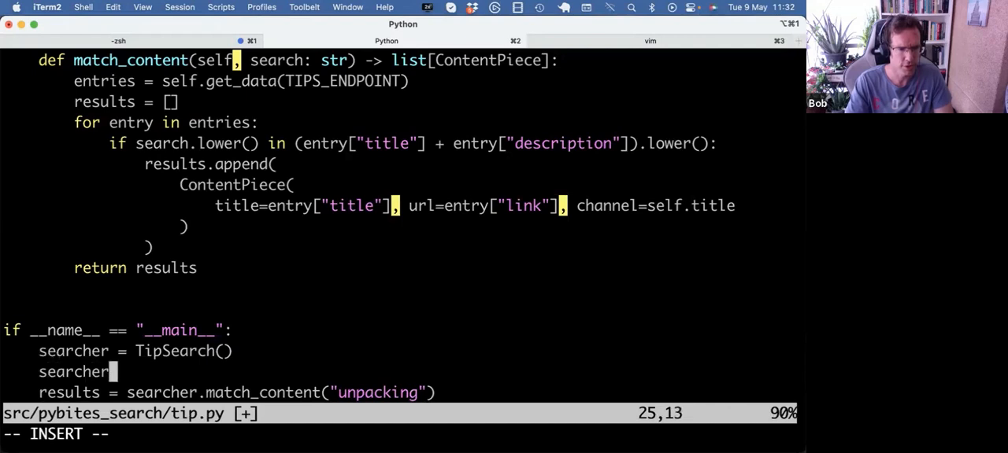
text(.)
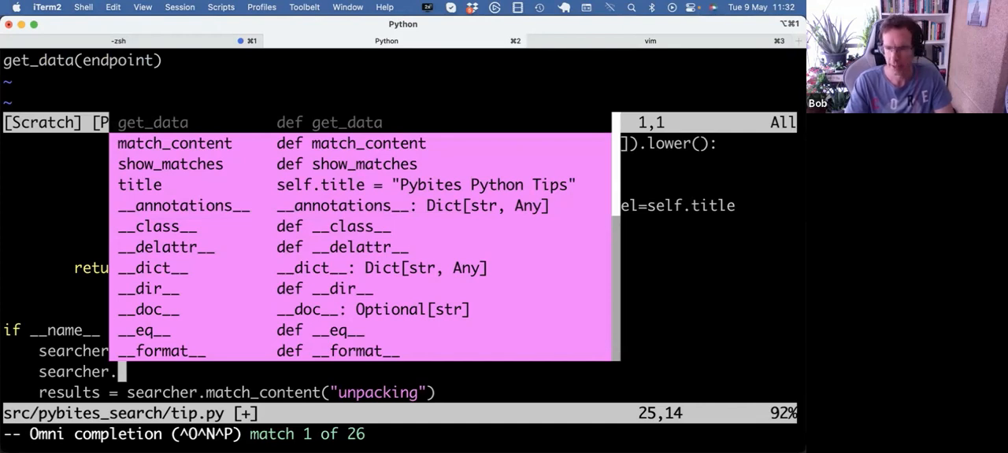
key(Escape)
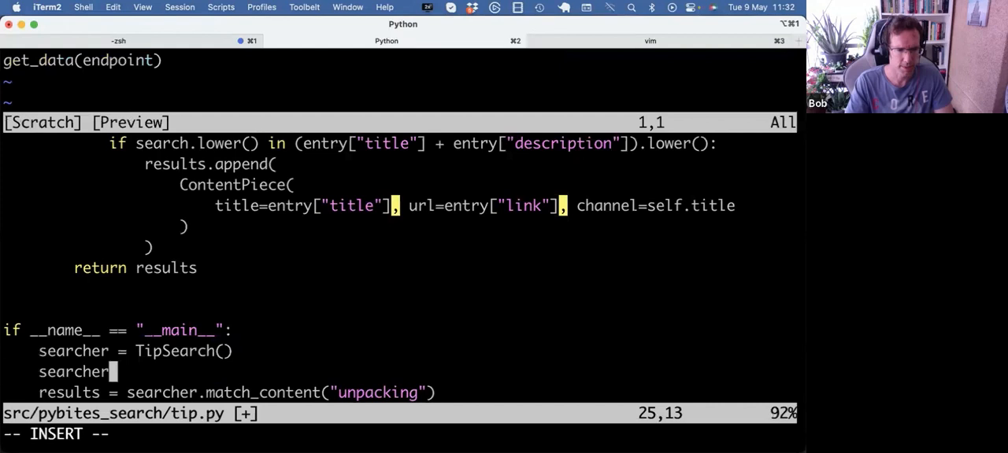
key(BackSpace)
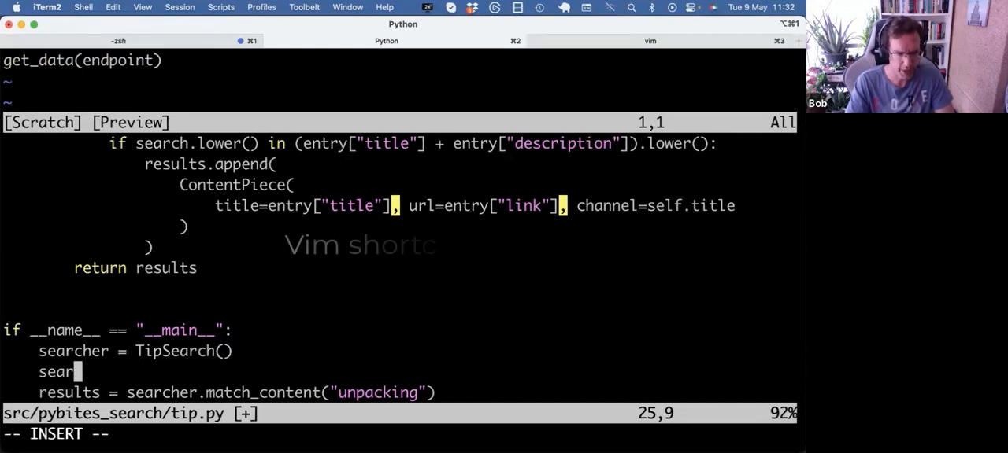
key(ctrl+n)
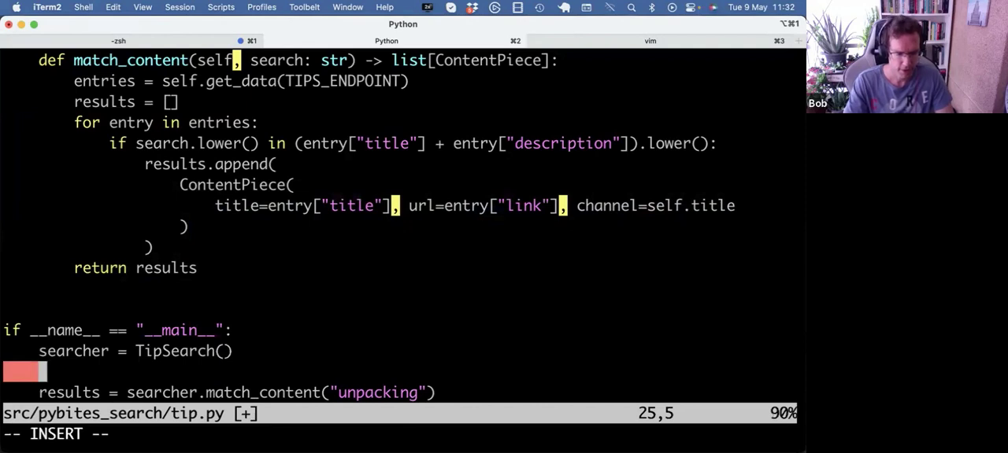
Add a stray 'spam' line below searcher = TipSearch() in tip.py
text(spam)
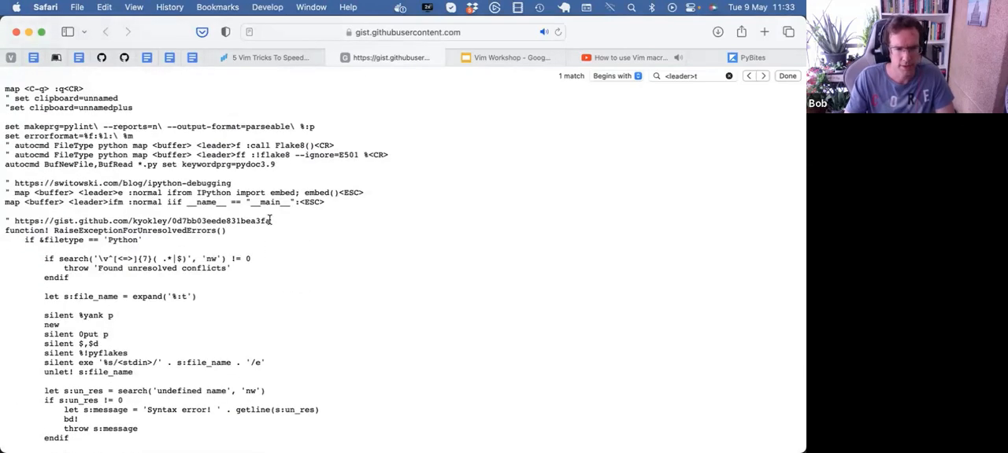
Open the gist on preventing saves for errors in Vim and scroll to Getting Started
double_click(134, 220)
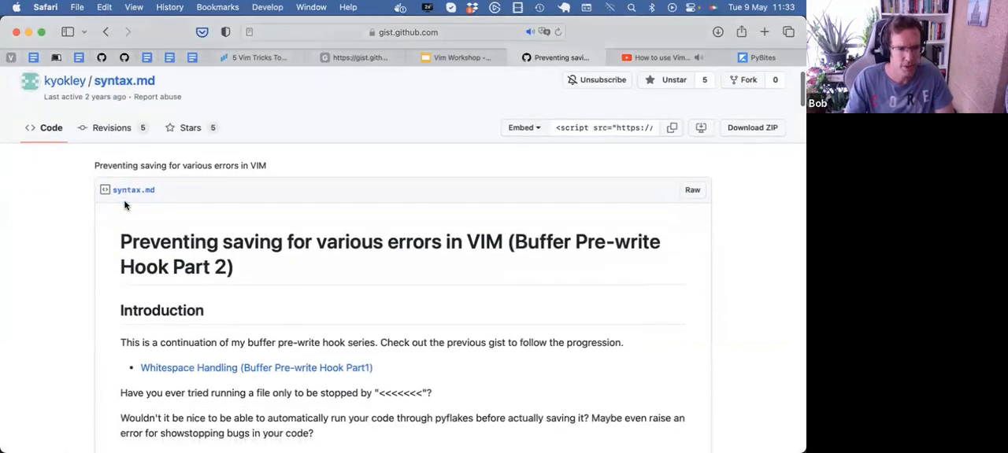
scroll(down, 3)
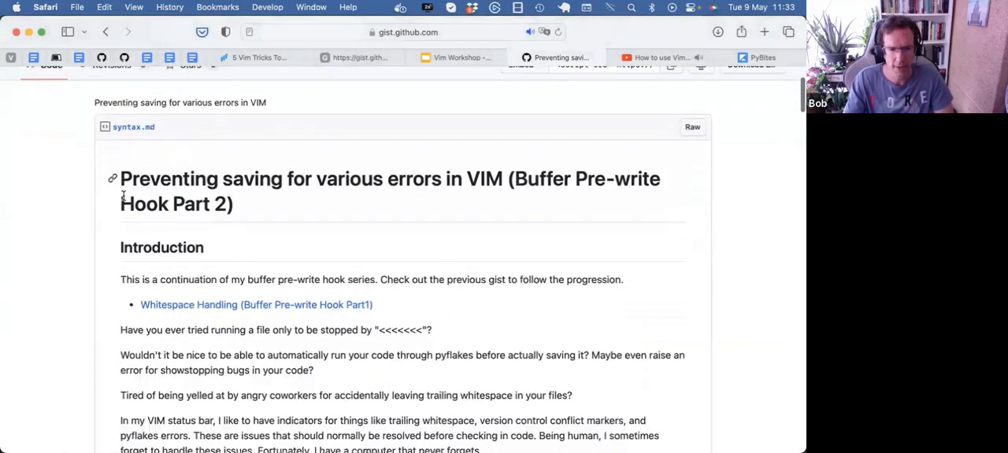
scroll(down, 3)
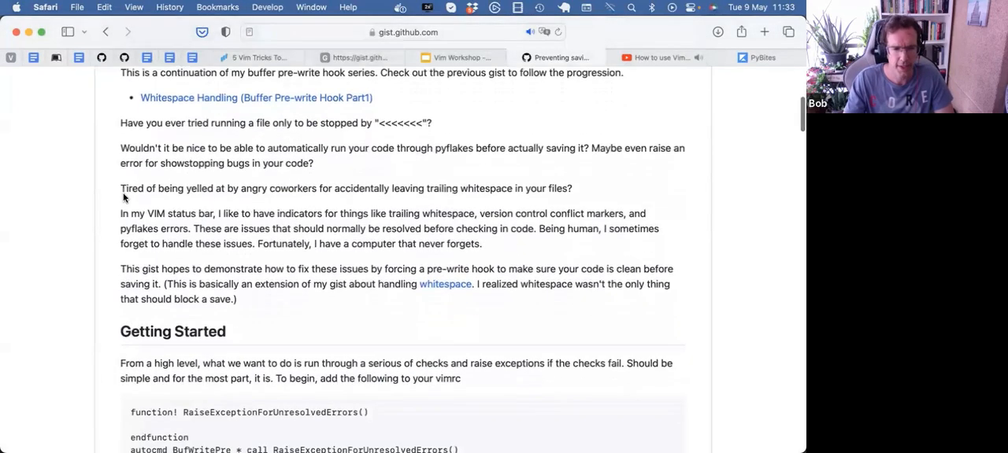
text(py)
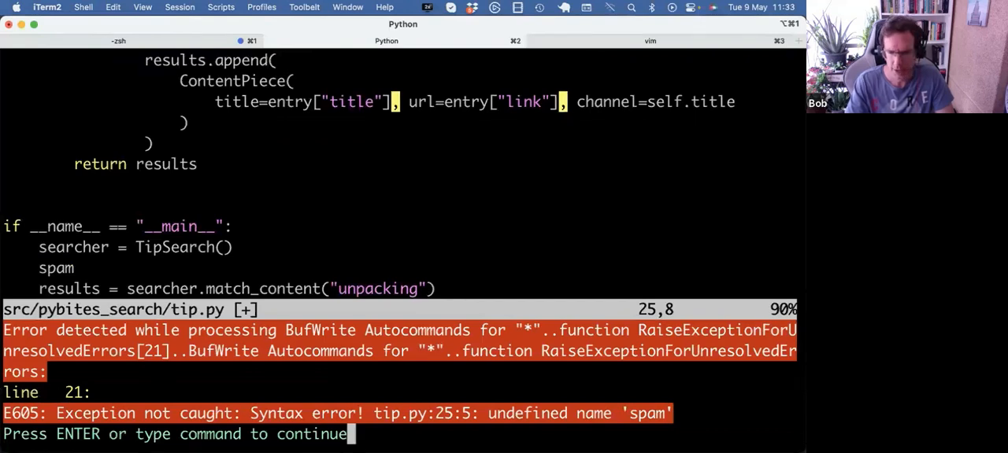
mouse_move(671, 363)
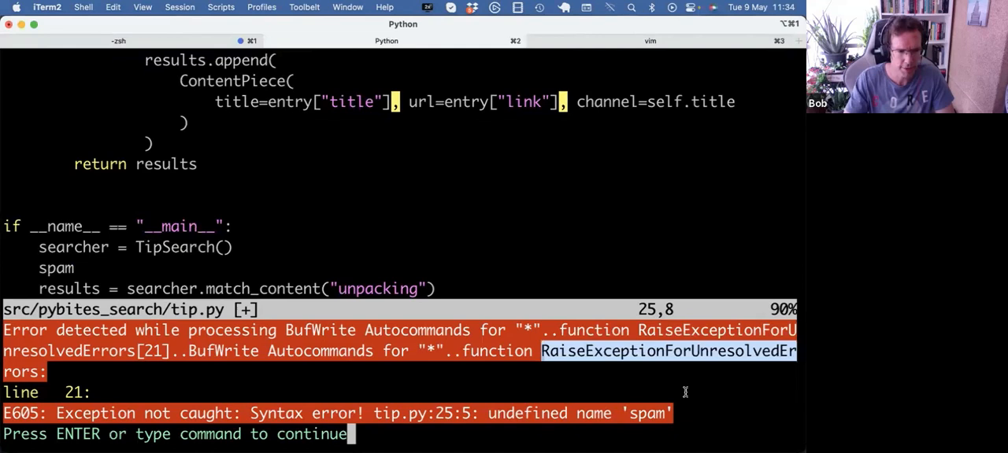
Dismiss the refused-save error for undefined name 'spam' and remove the line
key(Return)
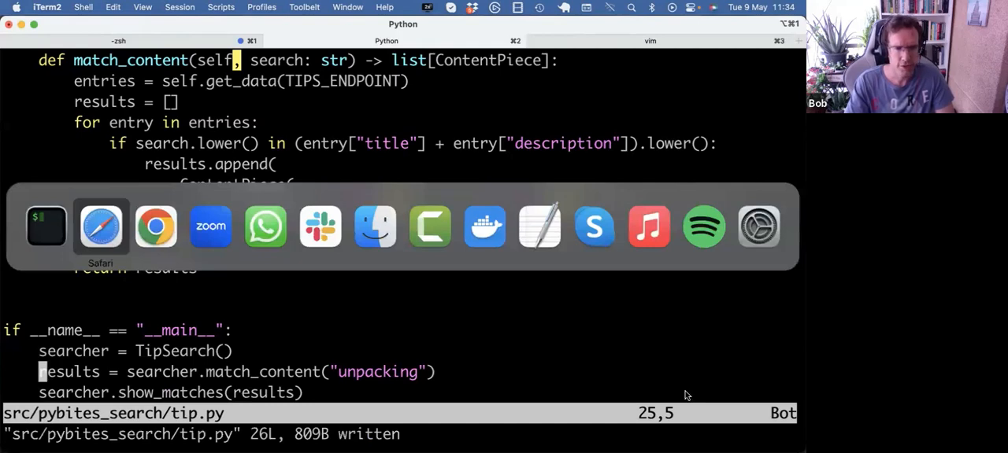
click(100, 226)
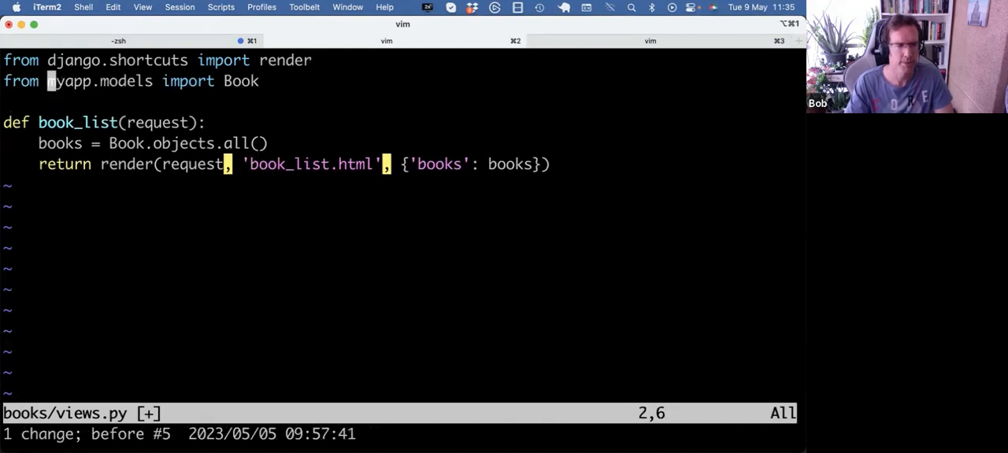
Walk views.py's persistent undo history to the select_related("author") version and quit with :wq
key(u)
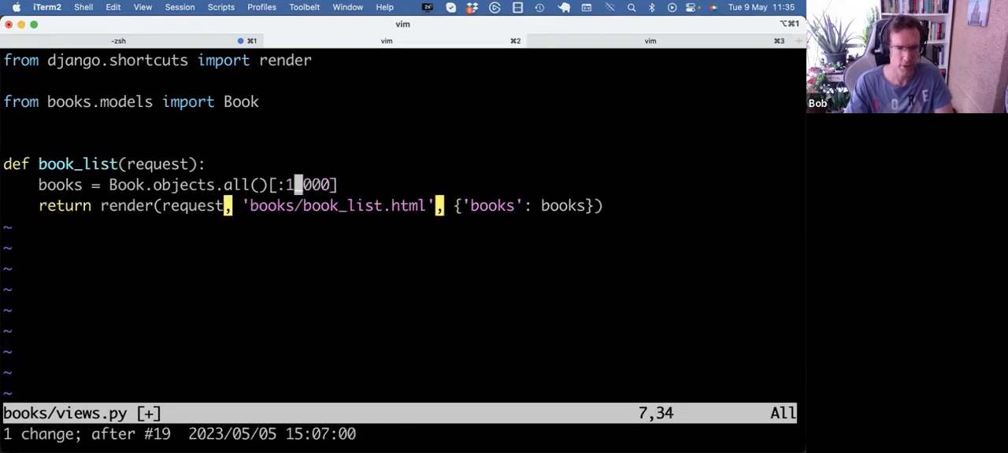
text(.select_related("author"))
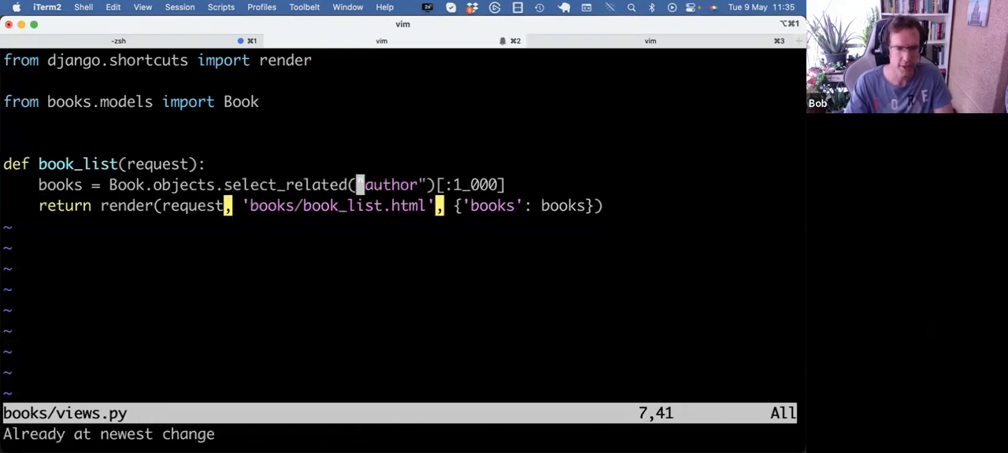
text(:wq)
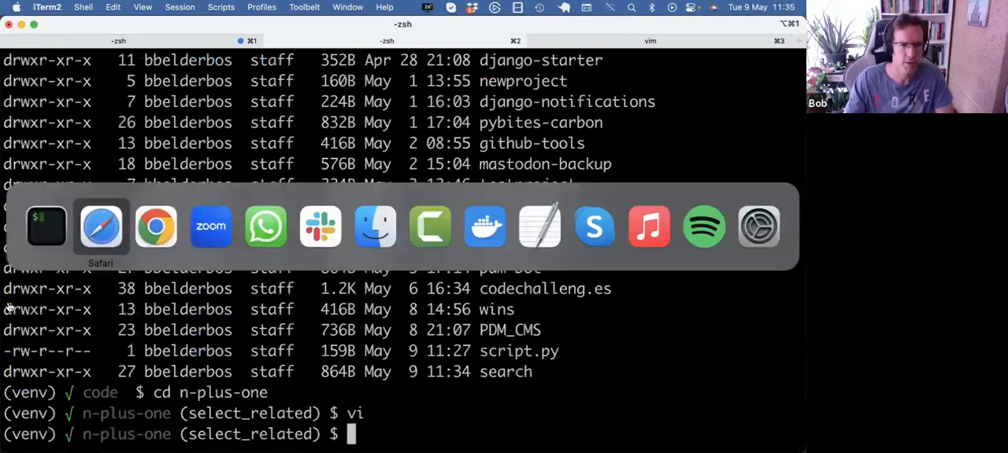
Highlight the vimrc undodir setting and list the undo files in ~/.vim/undodir
click(100, 227)
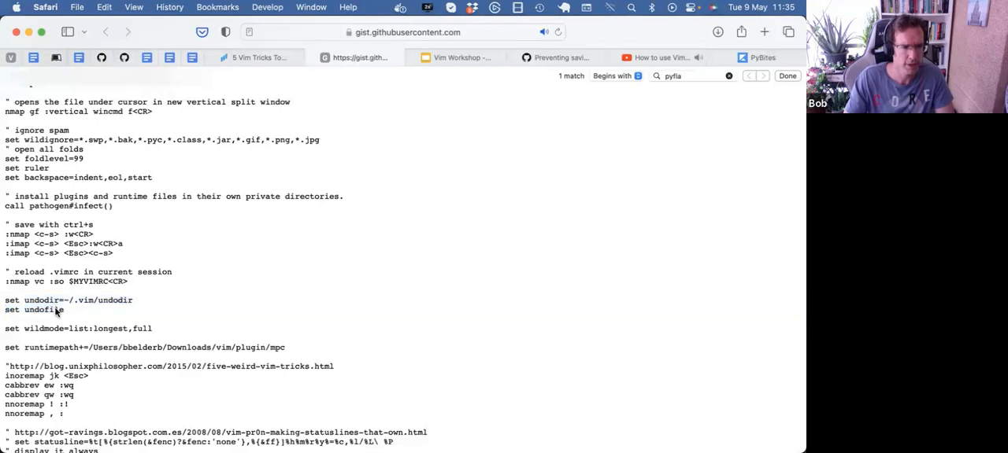
mouse_move(85, 300)
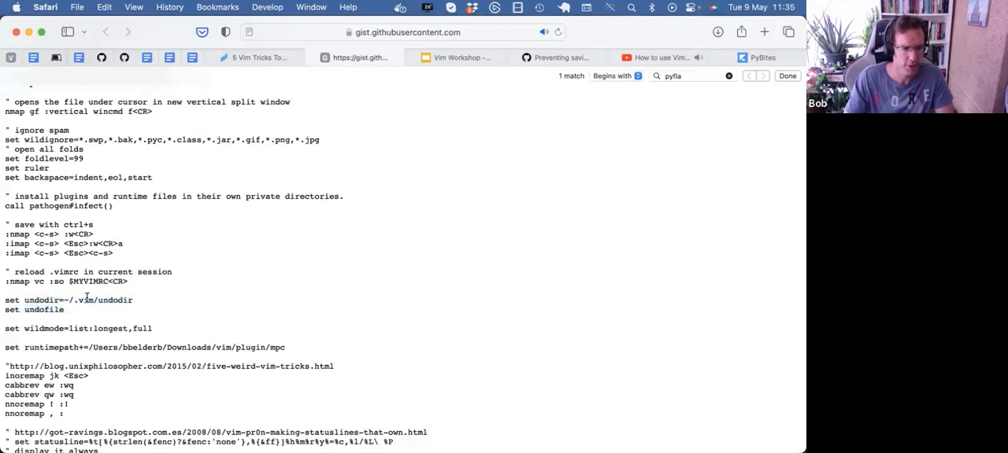
double_click(98, 300)
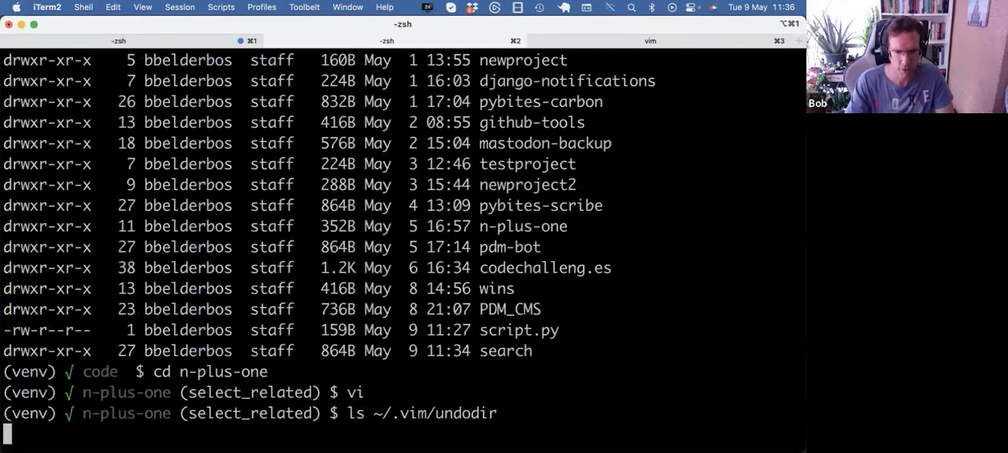
key(Return)
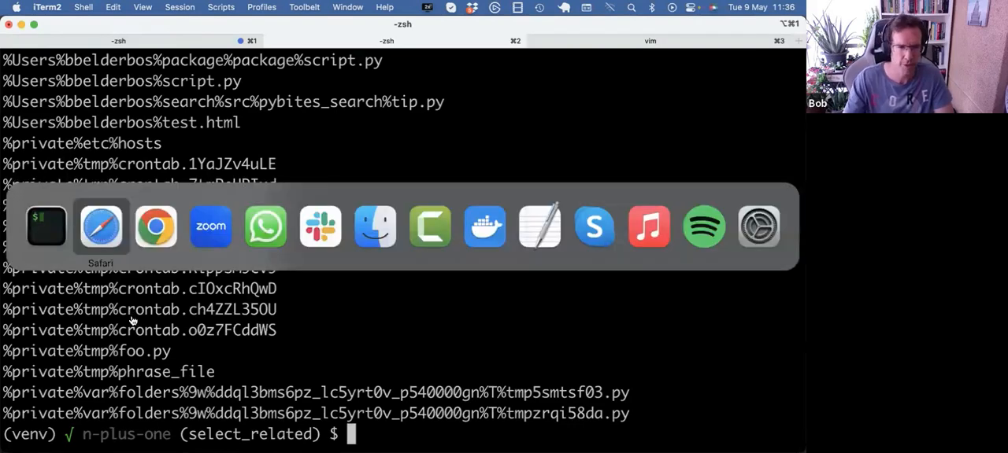
Search the pybit.es Vim tips article in Safari for python_hi
click(99, 226)
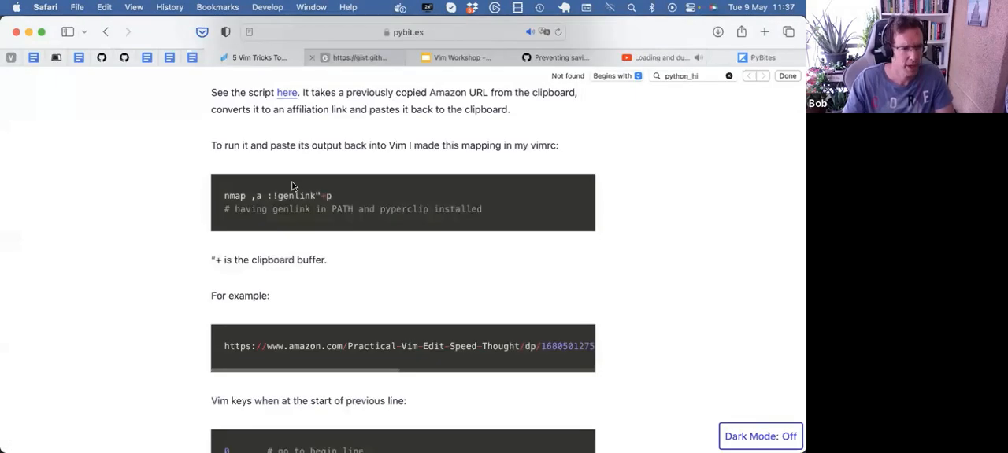
click(358, 57)
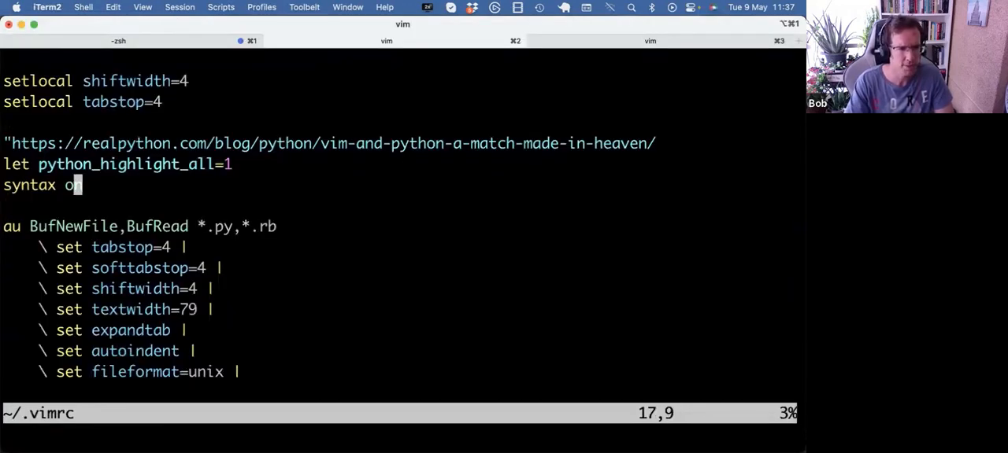
Review the .vimrc Python block: four-space tabs, expandtab and autoindent
key(V)
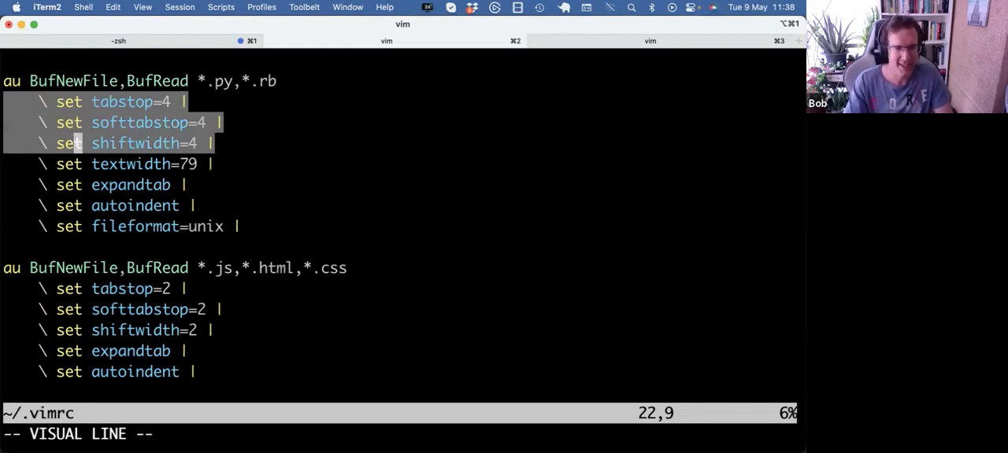
key(Escape)
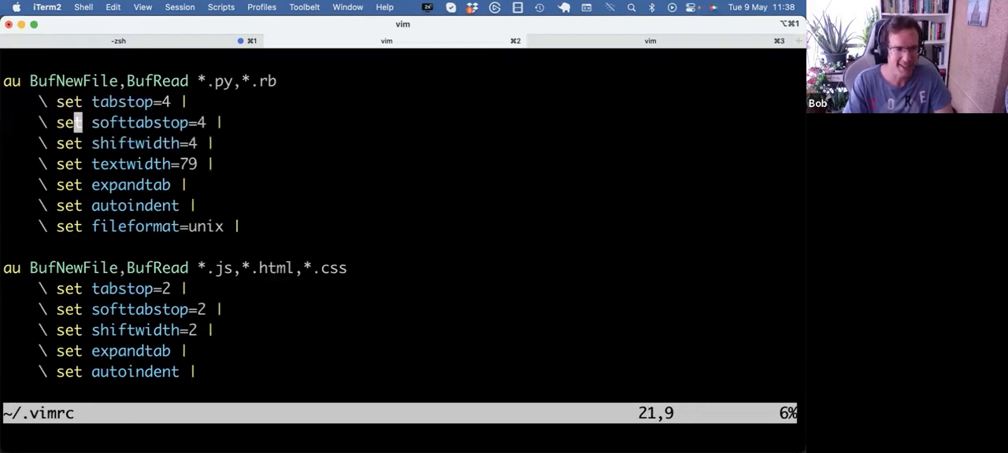
key(V)
text(cd)
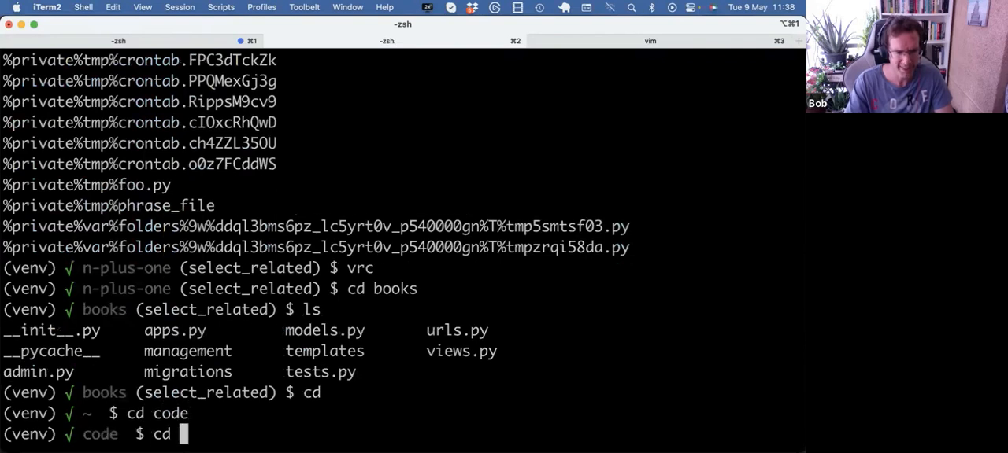
Enter the search project and fuzzy-find tip.py and tests/test_tip.py with fzf
text(search)
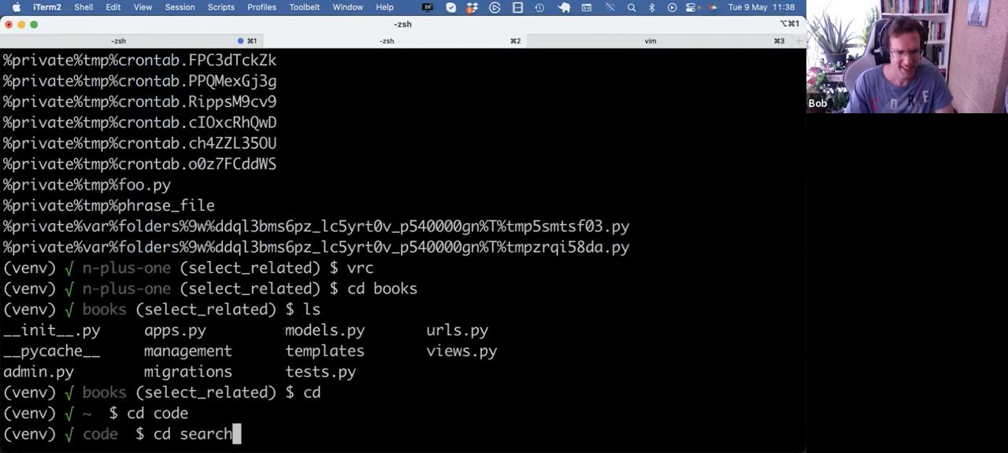
key(Return)
text(tip)
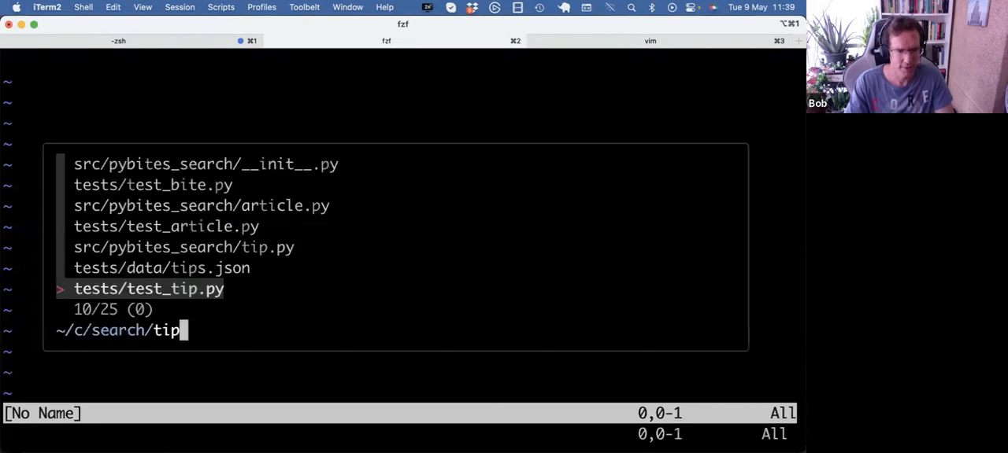
text(sr)
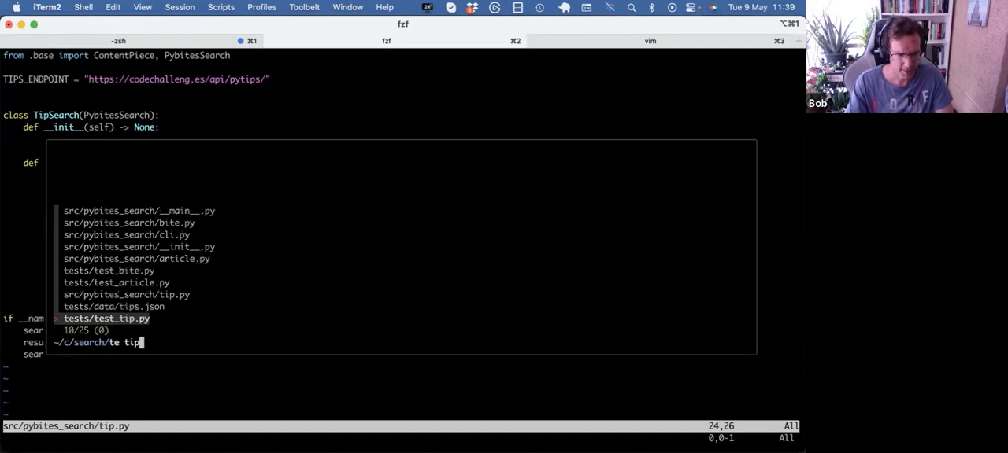
key(Enter)
text(vi -O)
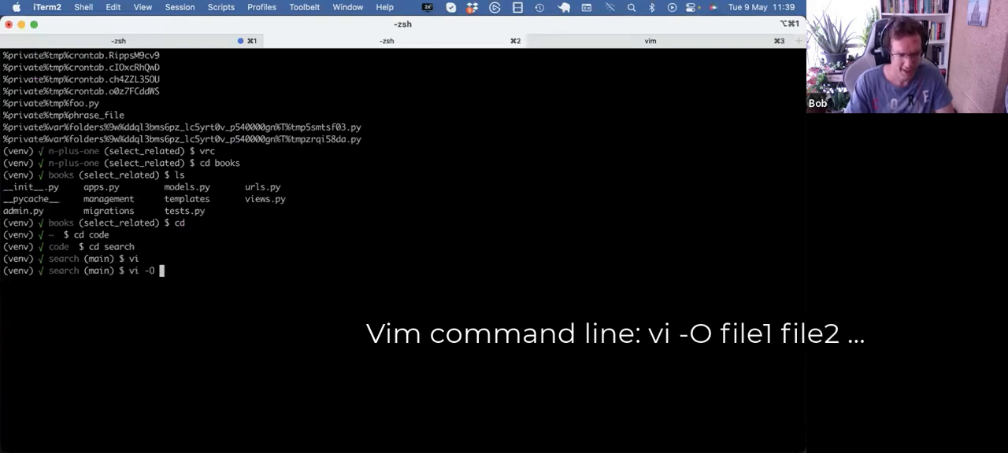
Run vi -O on src/pybites_search/tip.py and tests/test_tip.py
text(src/pybites_search/tip.py te)
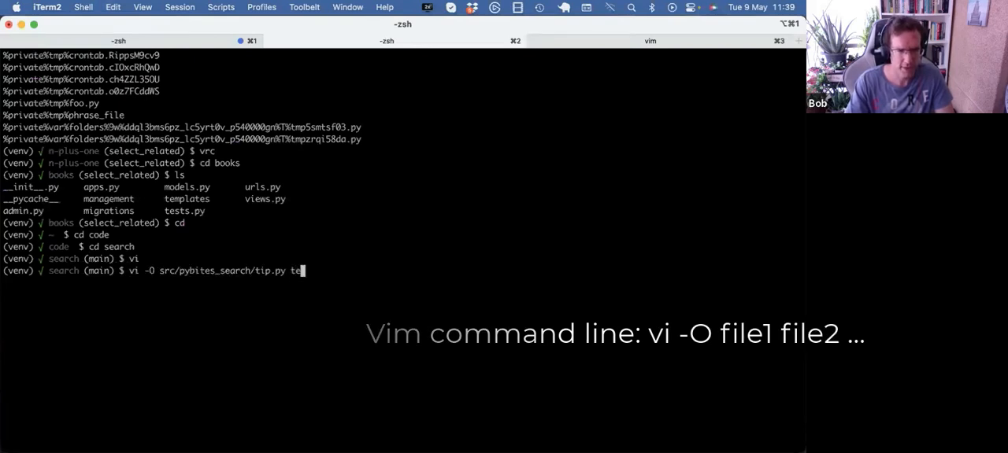
text(sts/test_tip.py)
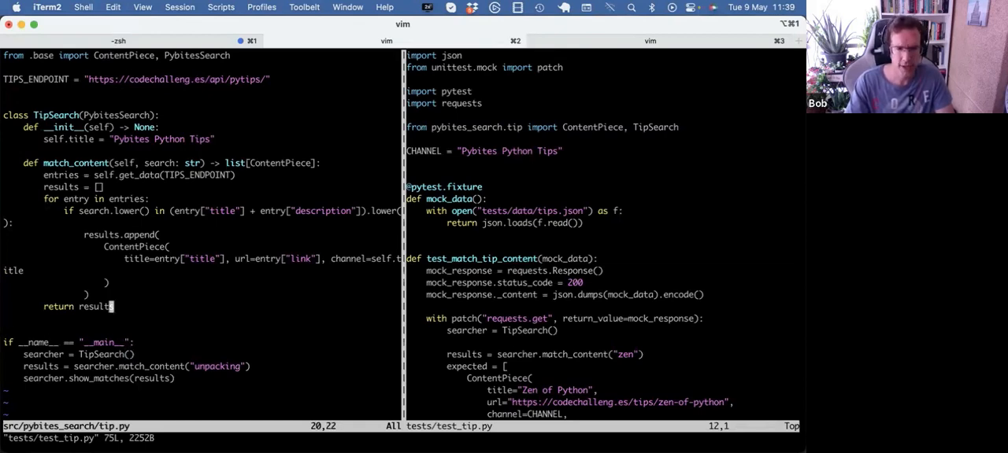
key(up)
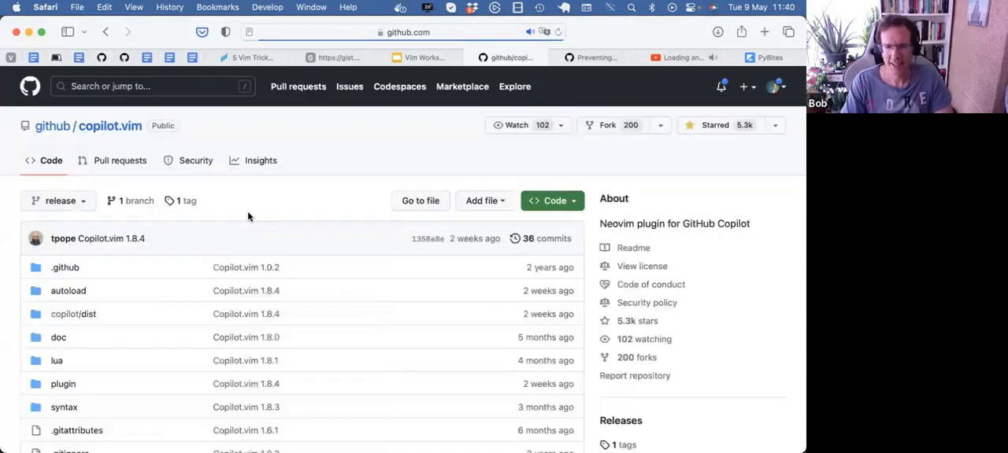
Scroll the copilot.vim README down to its Getting started section
scroll(down, 3)
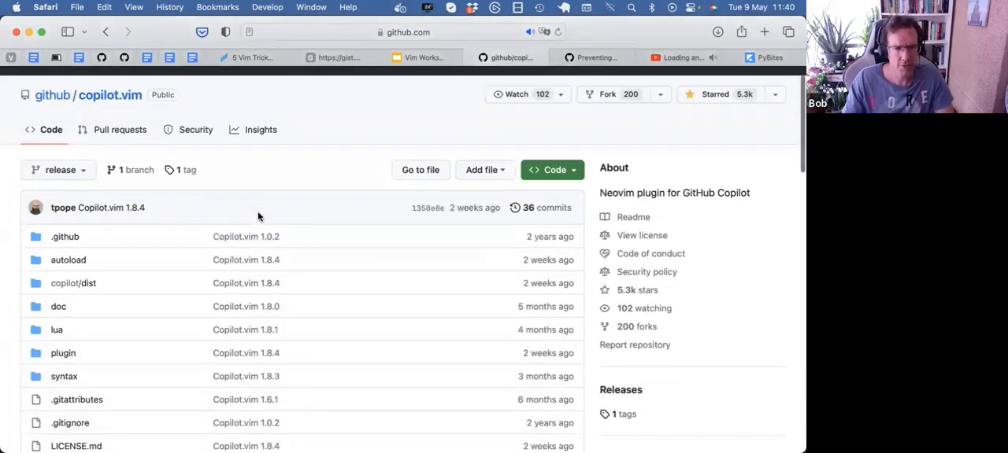
scroll(down, 3)
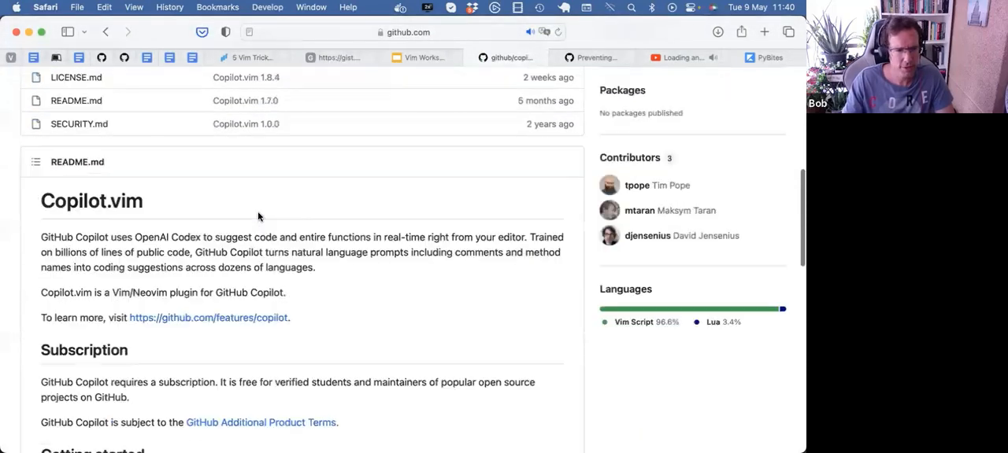
scroll(down, 3)
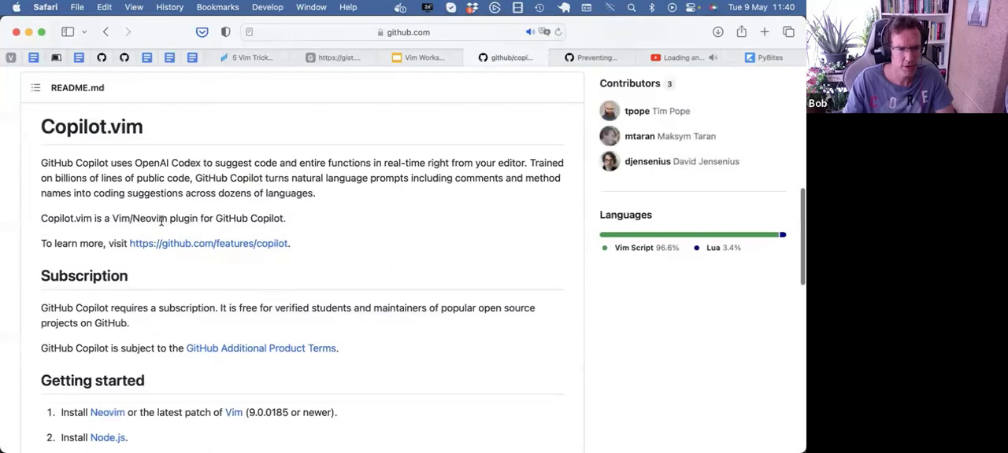
mouse_move(171, 222)
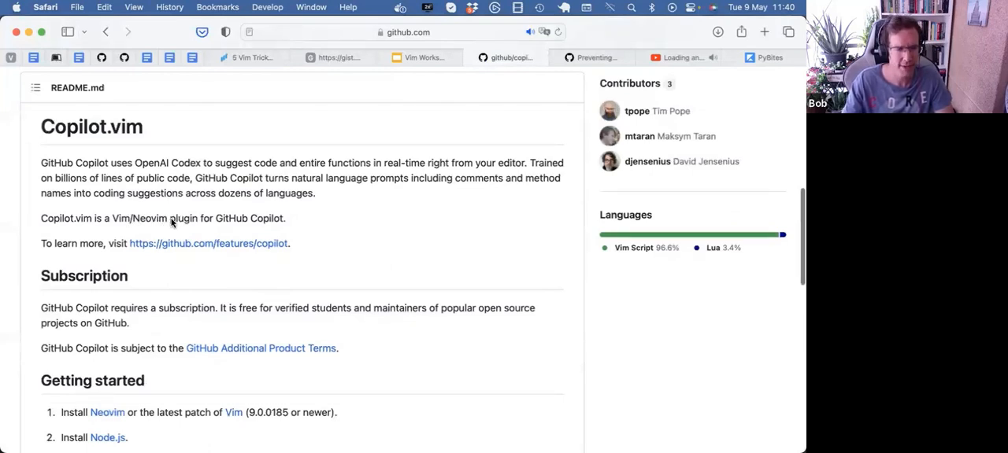
scroll(down, 3)
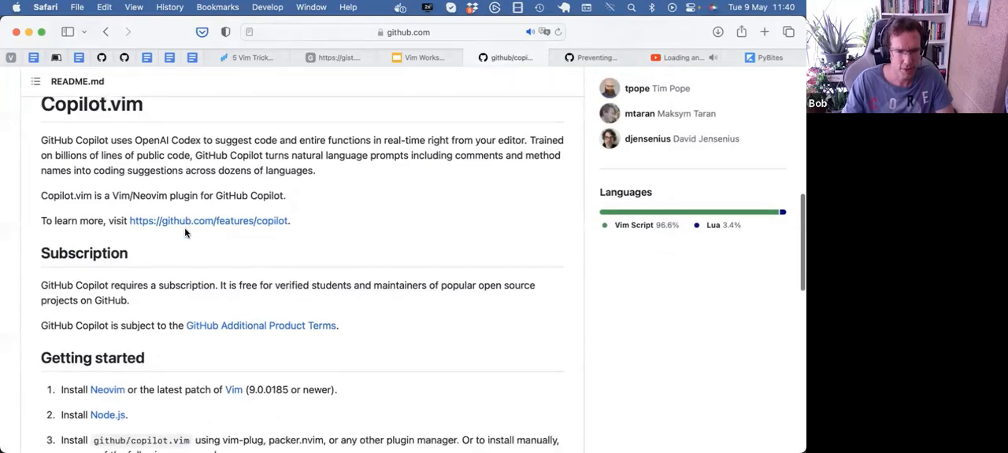
mouse_move(263, 206)
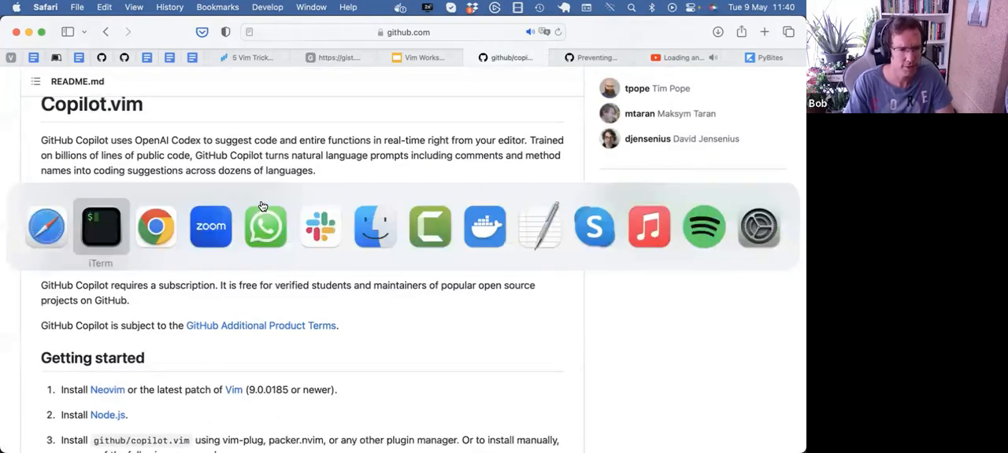
In iTerm2, show that nvim aliases a local Neovim build and open src/pybites_search/tip.py
click(100, 227)
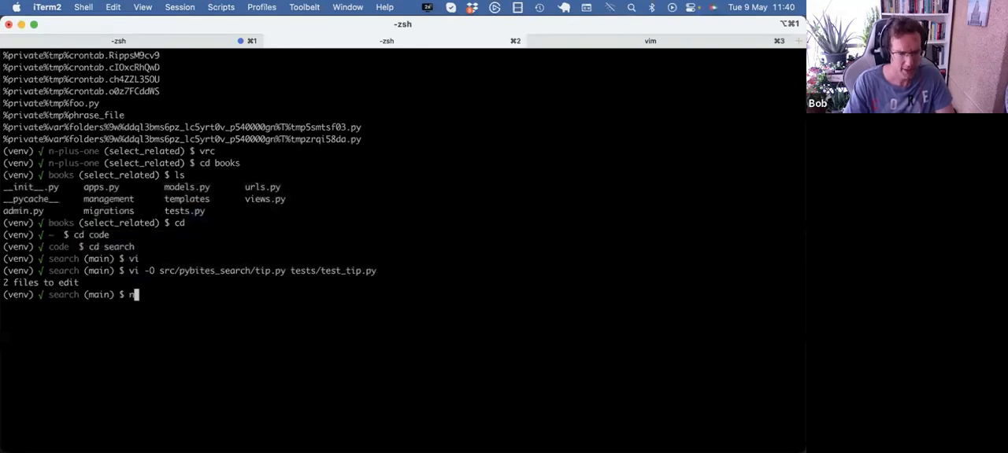
text(vim)
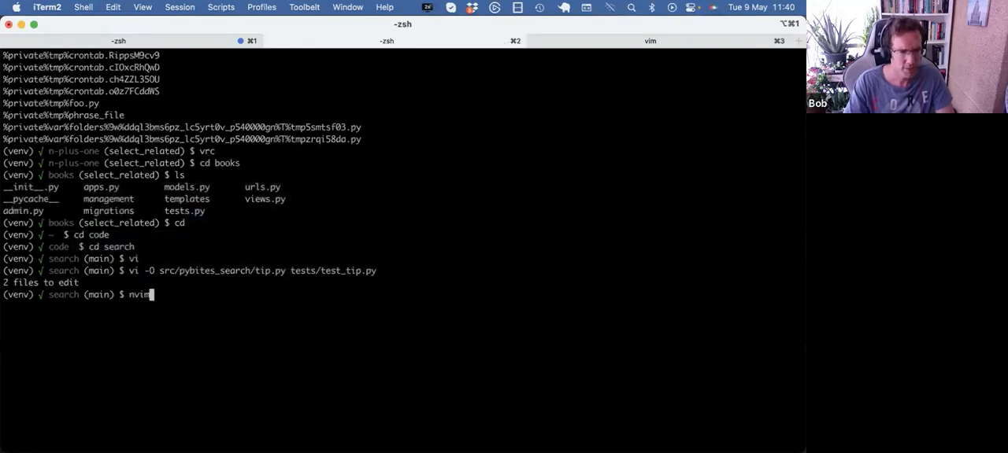
text(alias nvim)
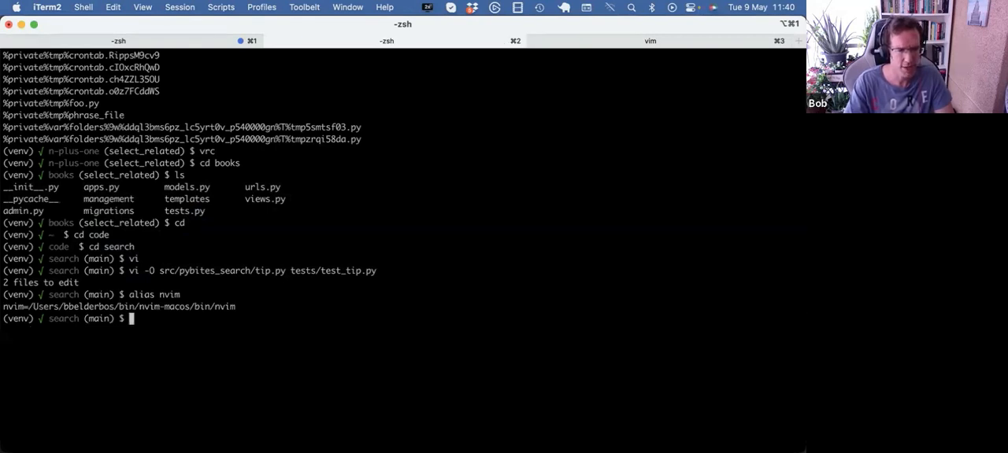
text(nvim)
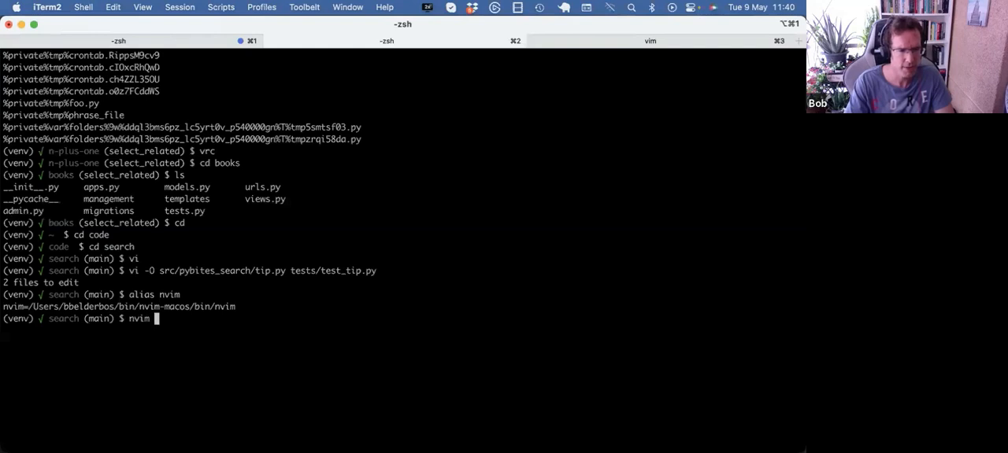
text(src/)
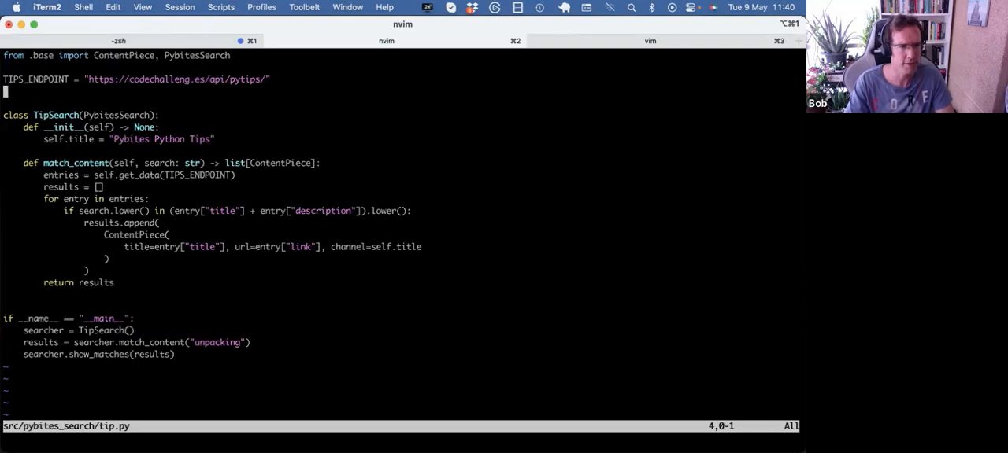
Import config from decouple and read the "PYBITES_SEARCH_TOKEN" setting
text(from decouple import)
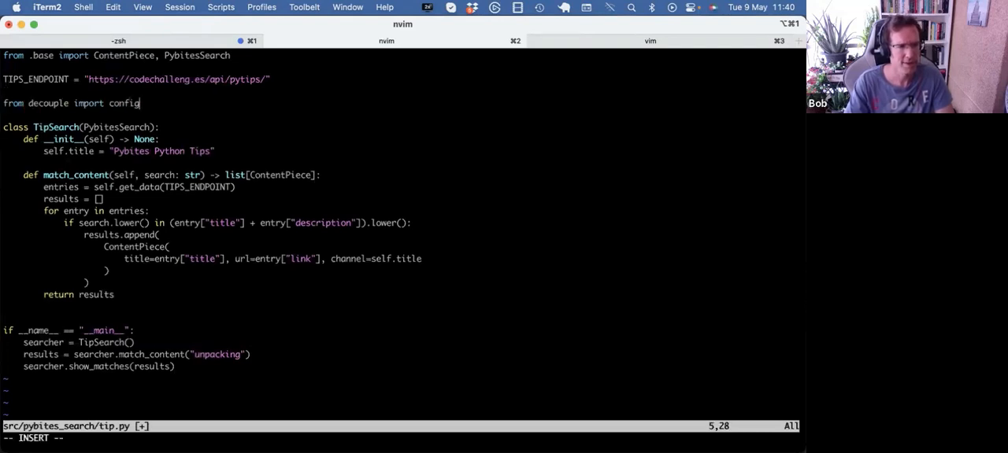
text(config)
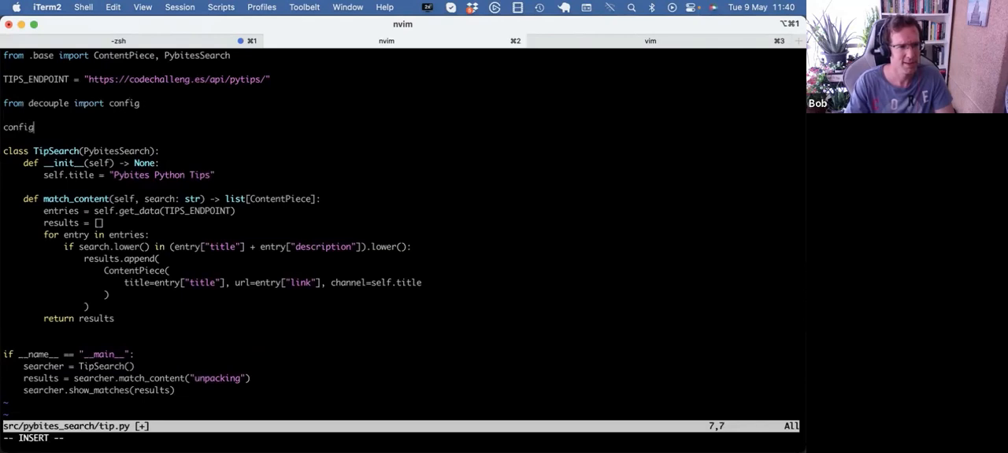
text(("PYBITES_SEARCH_TOKEN"))
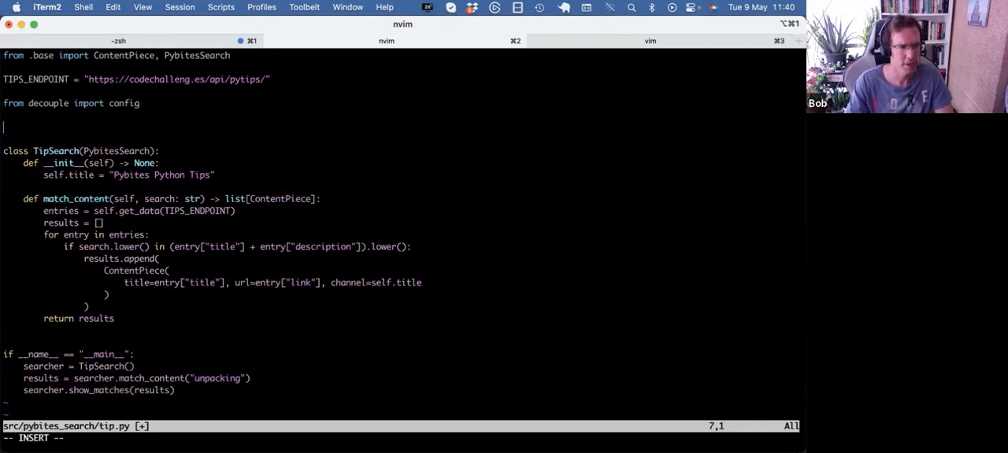
Add requests and json imports plus an authorized requests.get(TIPS_ENDPOINT) call, then quit Neovim
text(m)
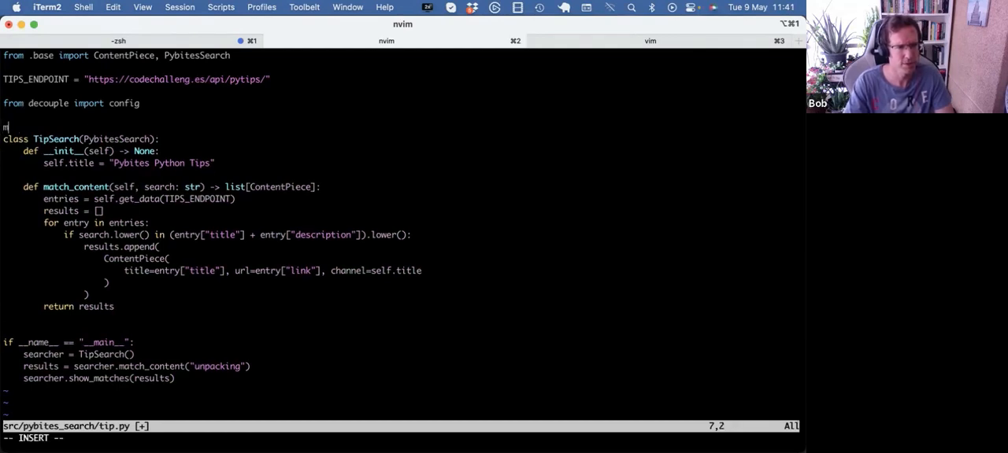
text(import requests)
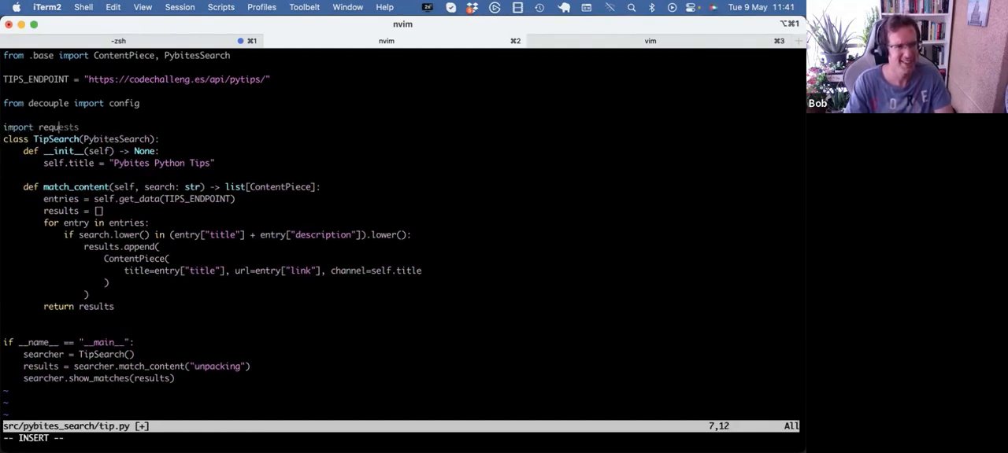
text(import json)
text(requests)
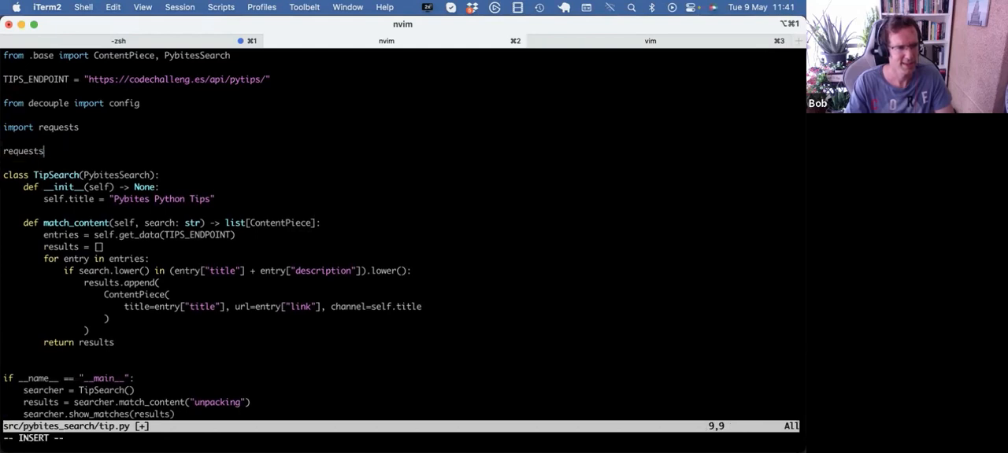
text(.get(TIPS_ENDPOINT, headers={"Authorization": f"Token {config('API_TOKEN')}"}))
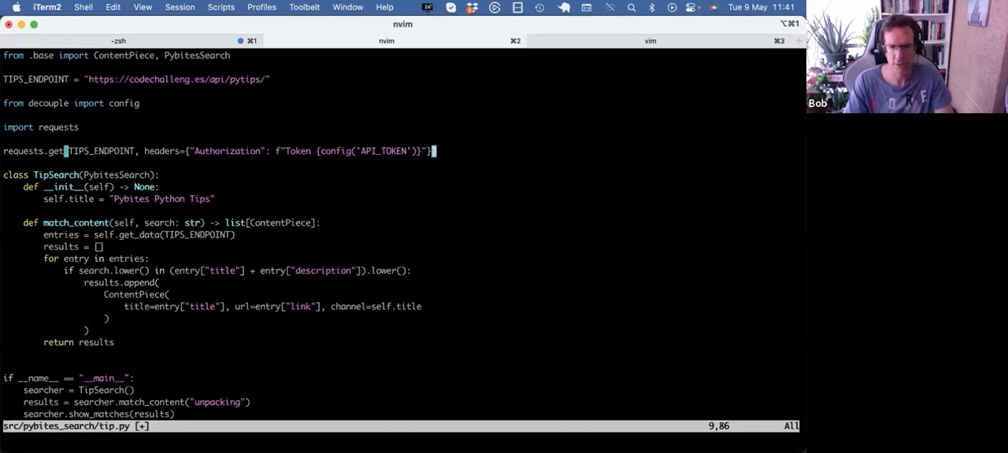
text(:c)
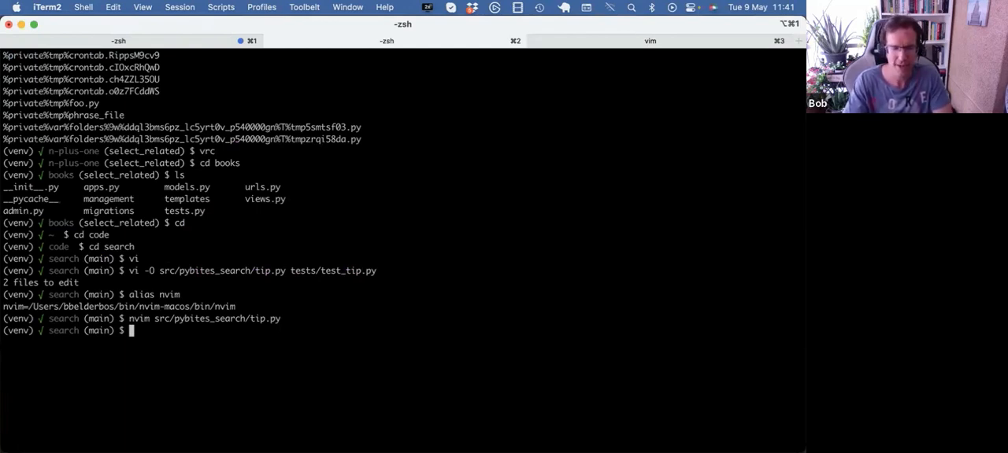
mouse_move(300, 195)
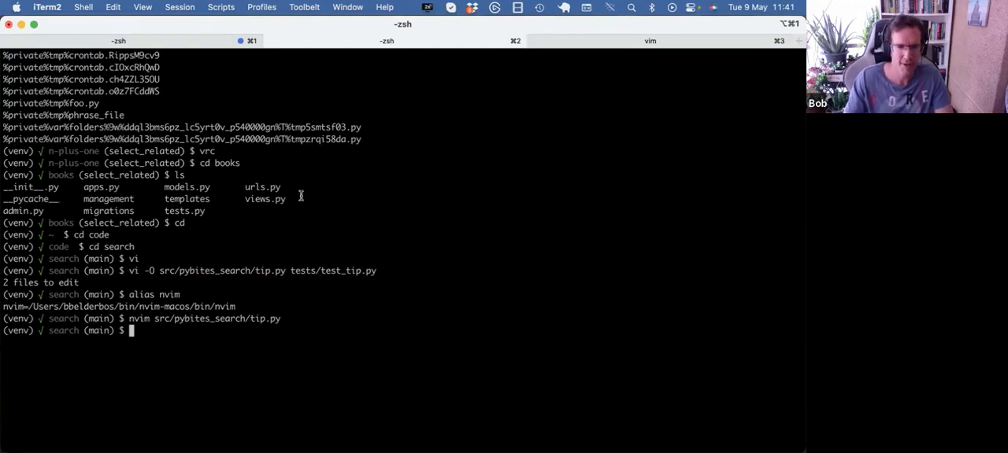